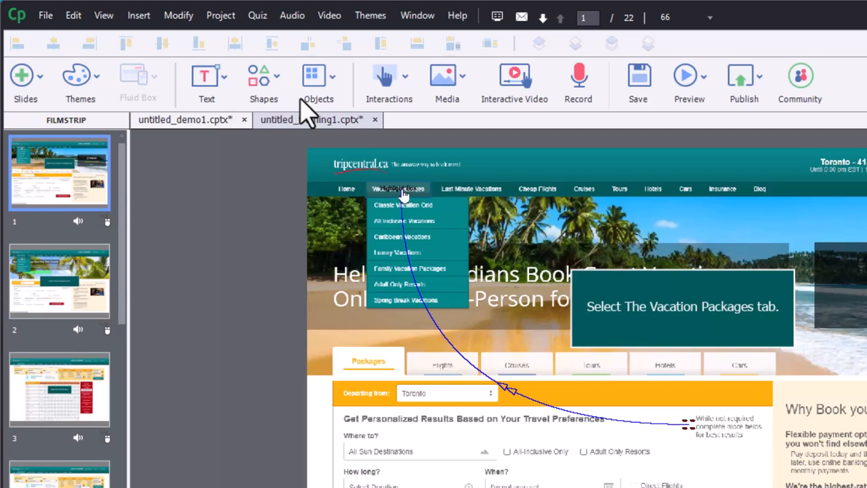
{"action": "mouse_move", "coordinate": [580, 219]}
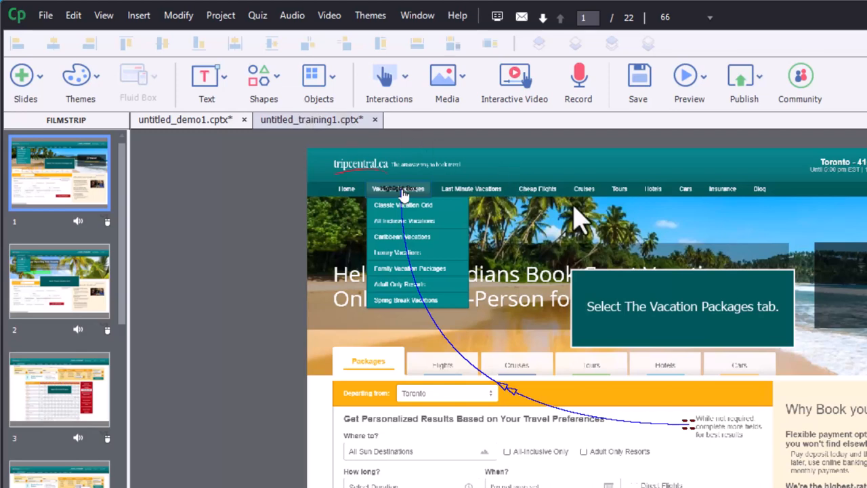
{"action": "mouse_move", "coordinate": [603, 233]}
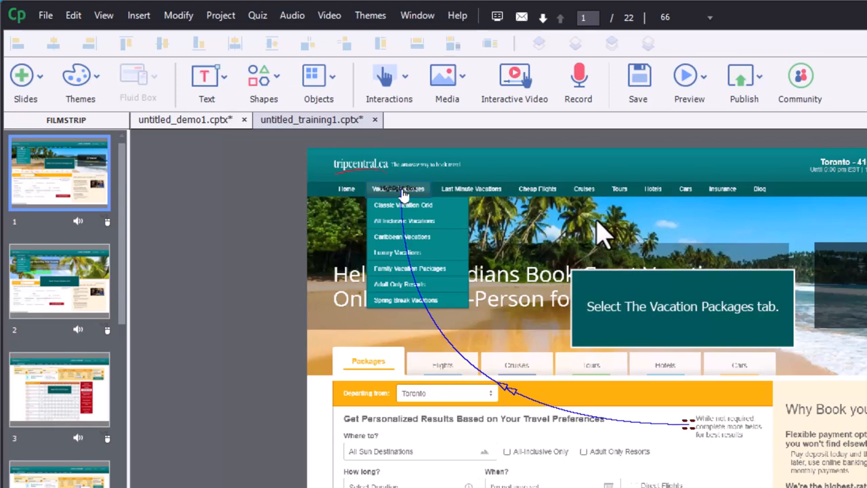
{"action": "mouse_move", "coordinate": [476, 276]}
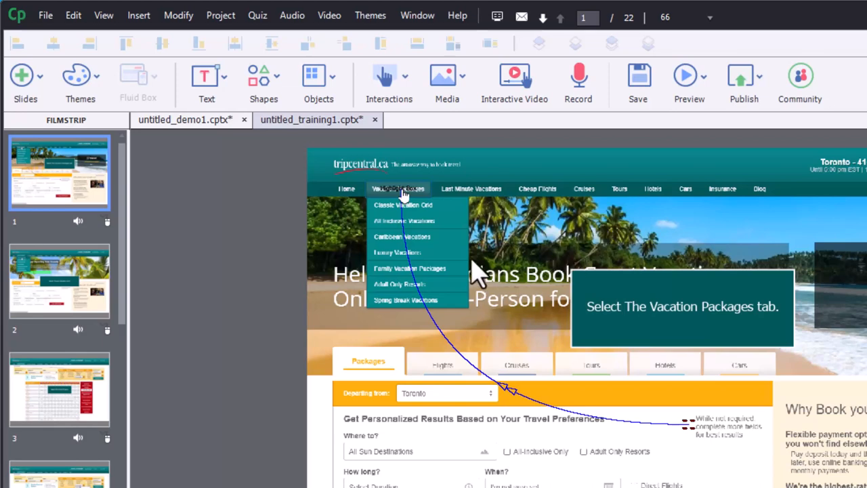
{"action": "mouse_move", "coordinate": [661, 447]}
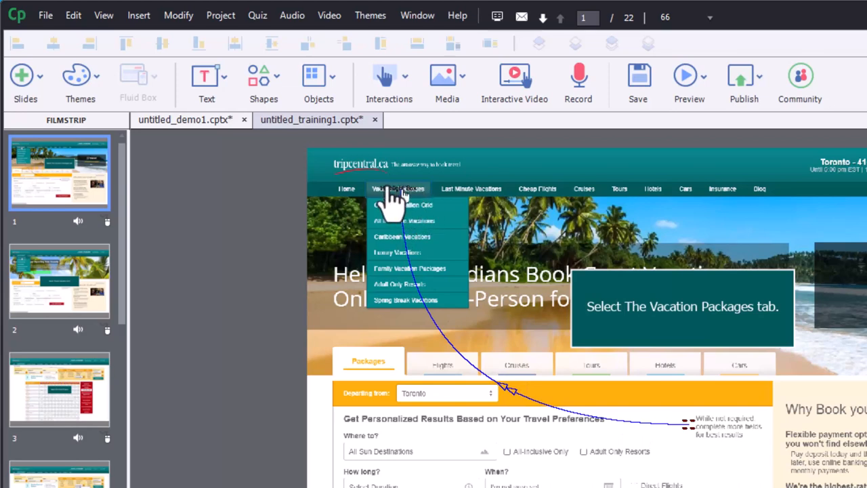
{"action": "mouse_move", "coordinate": [415, 241]}
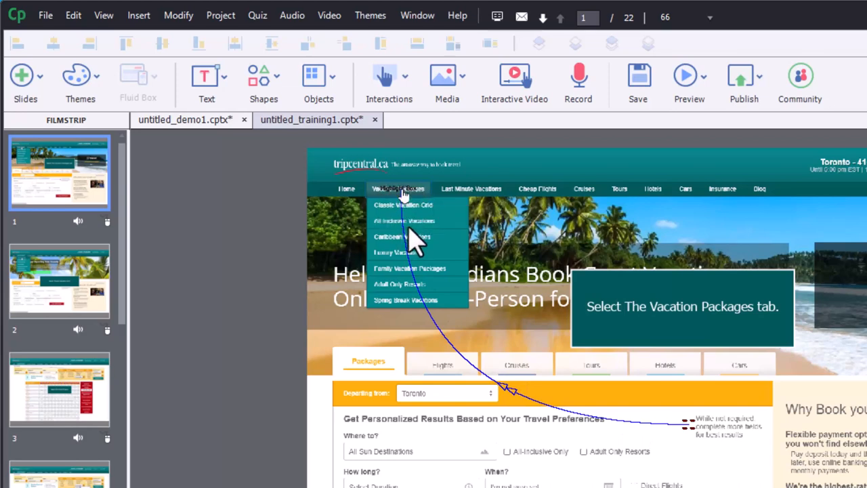
{"action": "mouse_move", "coordinate": [295, 332]}
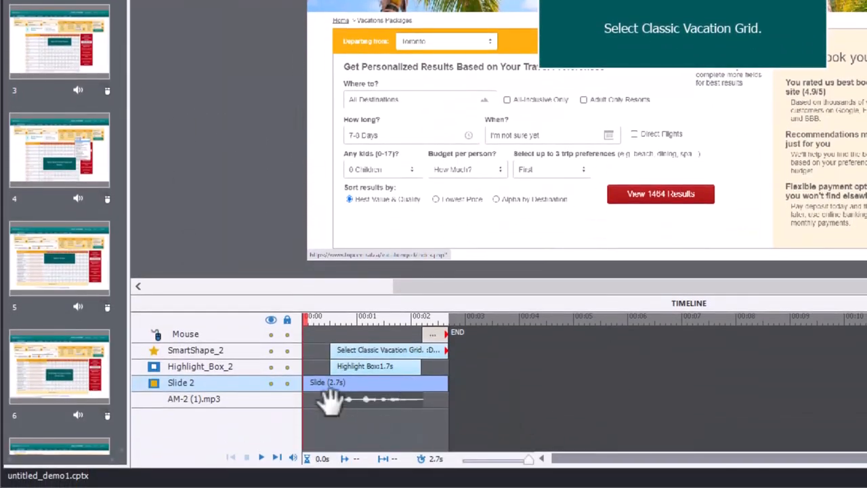
{"action": "mouse_move", "coordinate": [314, 409]}
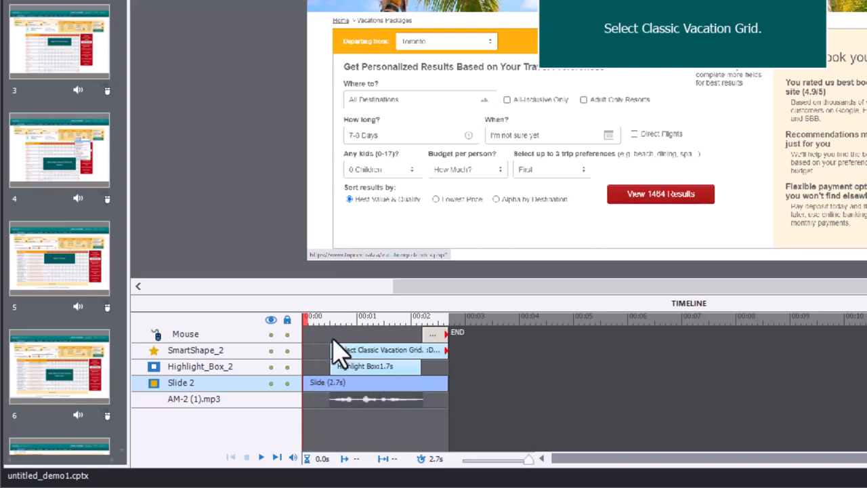
{"action": "mouse_move", "coordinate": [382, 366]}
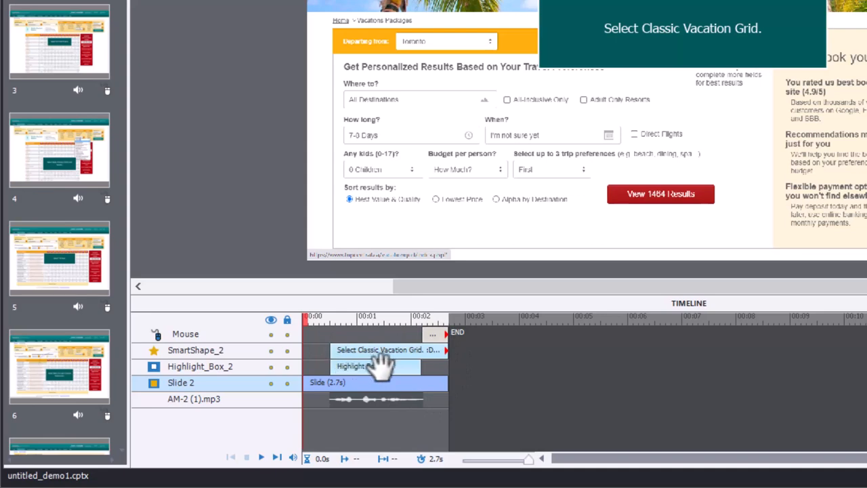
{"action": "mouse_move", "coordinate": [400, 367]}
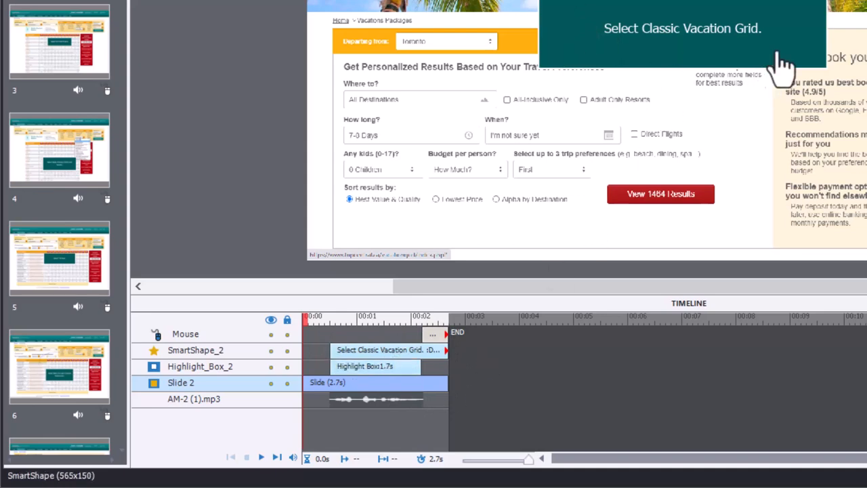
{"action": "mouse_move", "coordinate": [331, 359]}
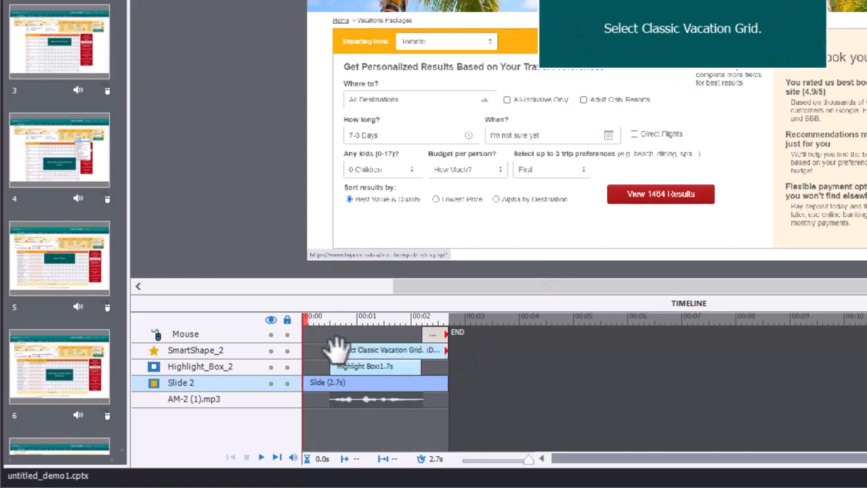
{"action": "mouse_move", "coordinate": [409, 352]}
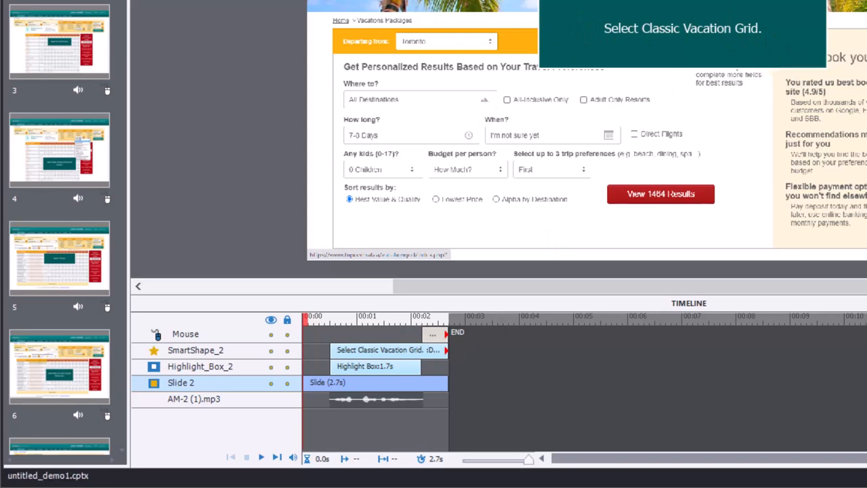
{"action": "mouse_move", "coordinate": [436, 332]}
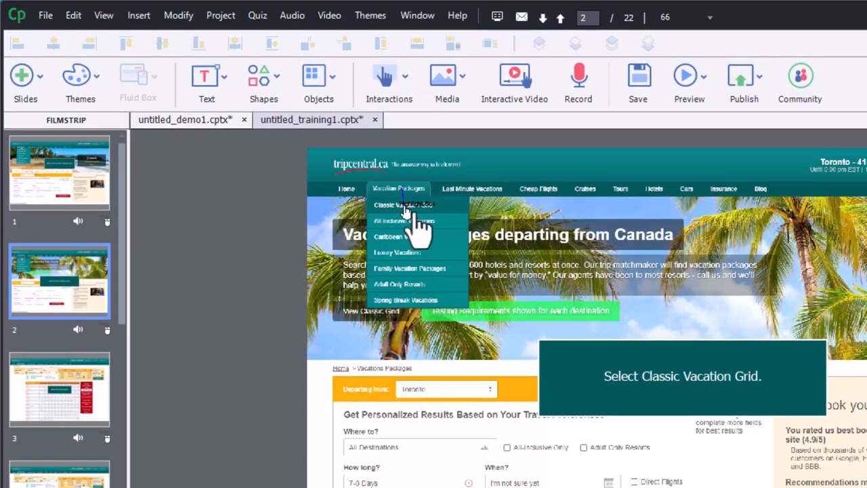
{"action": "mouse_move", "coordinate": [529, 359]}
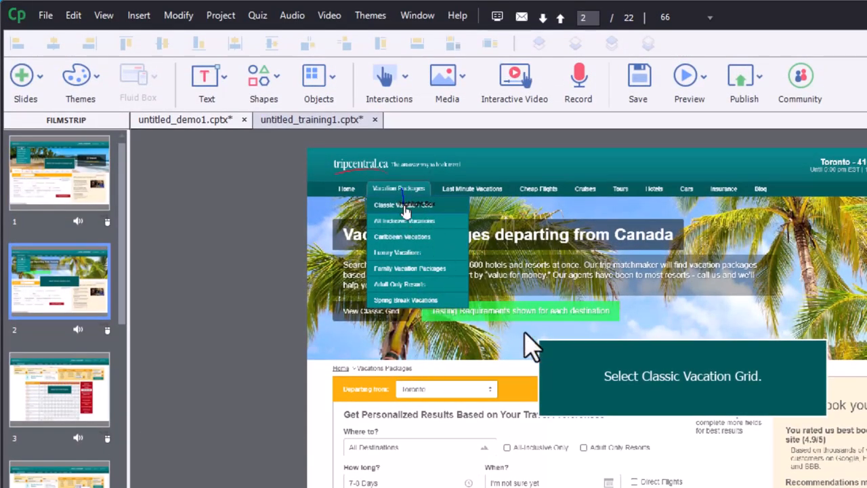
{"action": "mouse_move", "coordinate": [390, 196]}
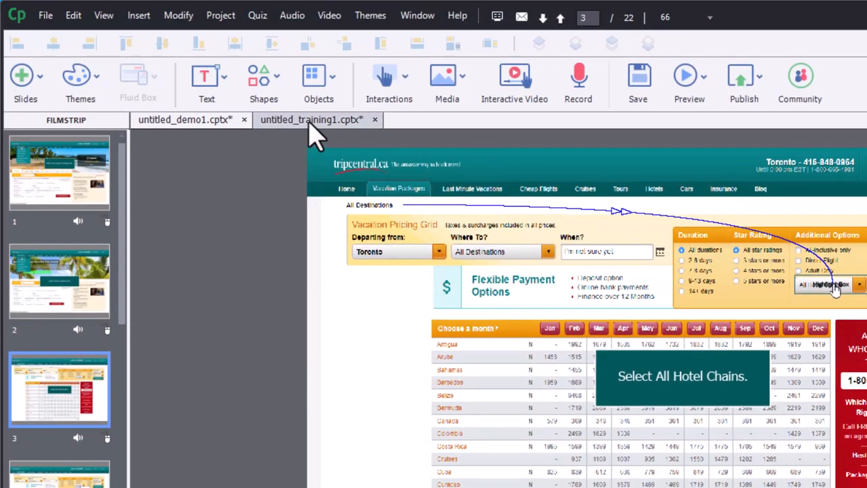
{"action": "mouse_move", "coordinate": [313, 129]}
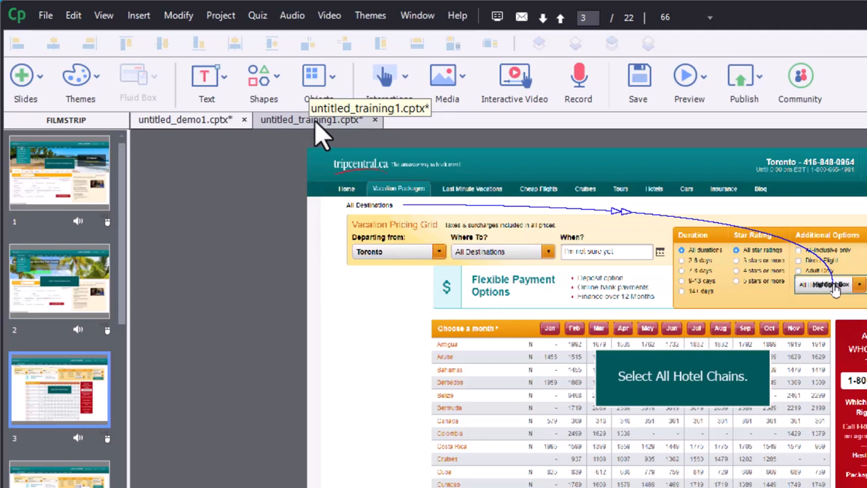
- Switch to the untitled_training1 project and review slide 1's click box over Vacation Packages
{"action": "left_click", "coordinate": [60, 174]}
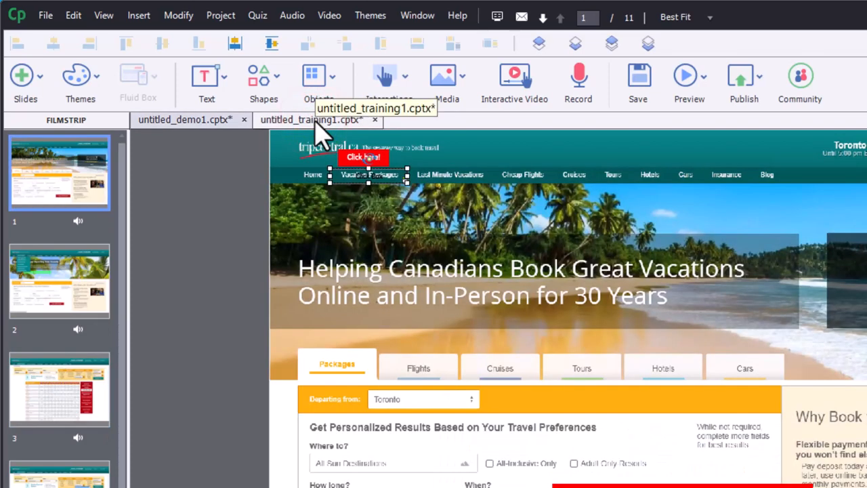
{"action": "mouse_move", "coordinate": [482, 206]}
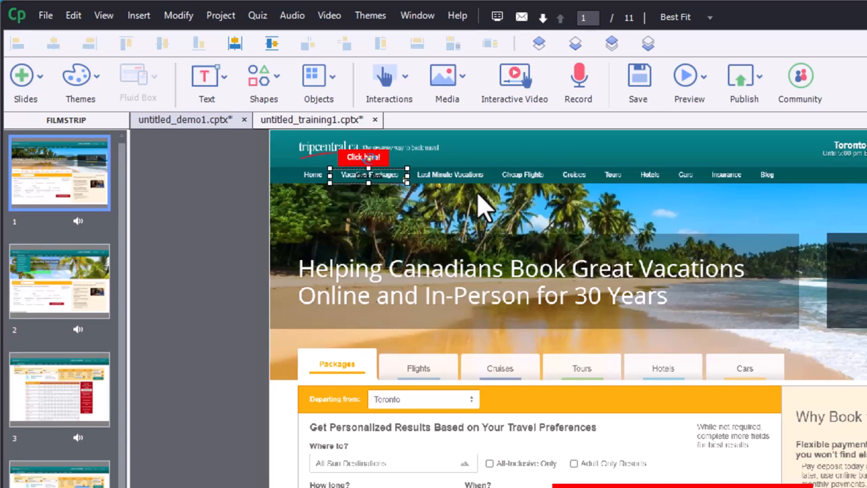
{"action": "mouse_move", "coordinate": [393, 196]}
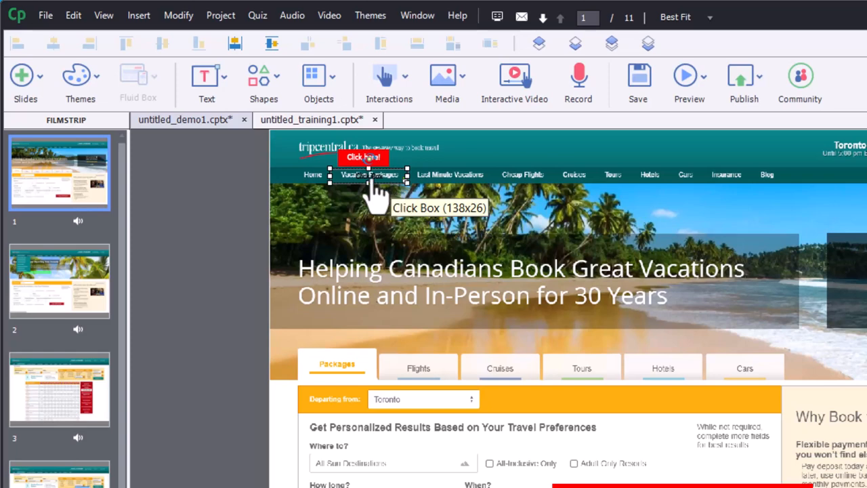
{"action": "mouse_move", "coordinate": [367, 196]}
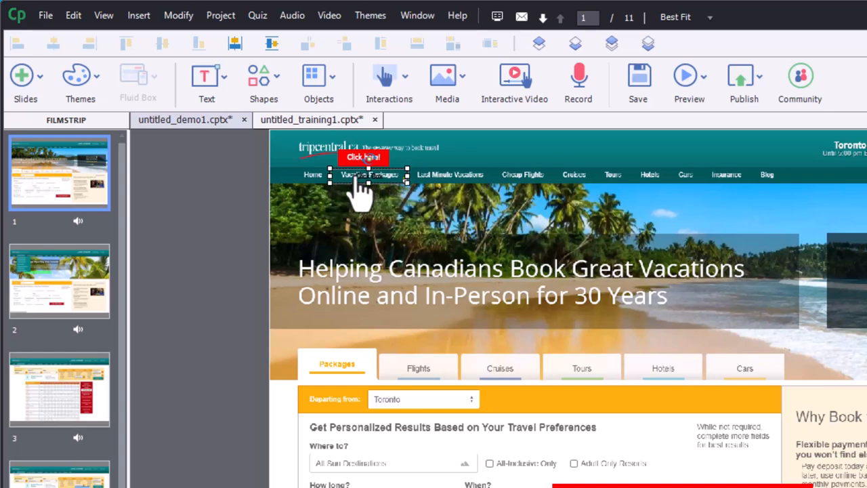
{"action": "mouse_move", "coordinate": [390, 200]}
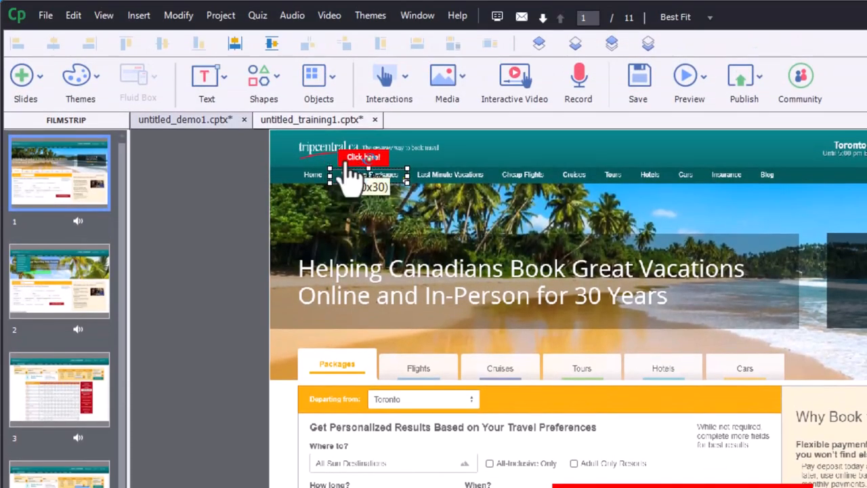
{"action": "mouse_move", "coordinate": [426, 214]}
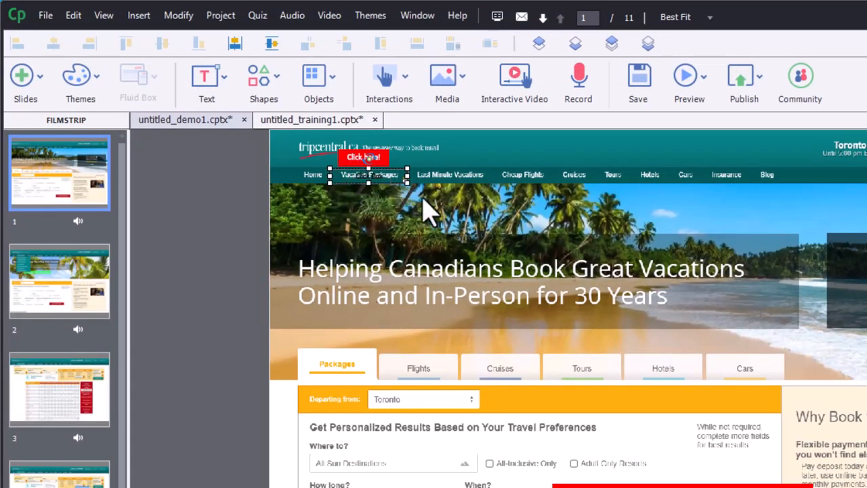
{"action": "mouse_move", "coordinate": [359, 193]}
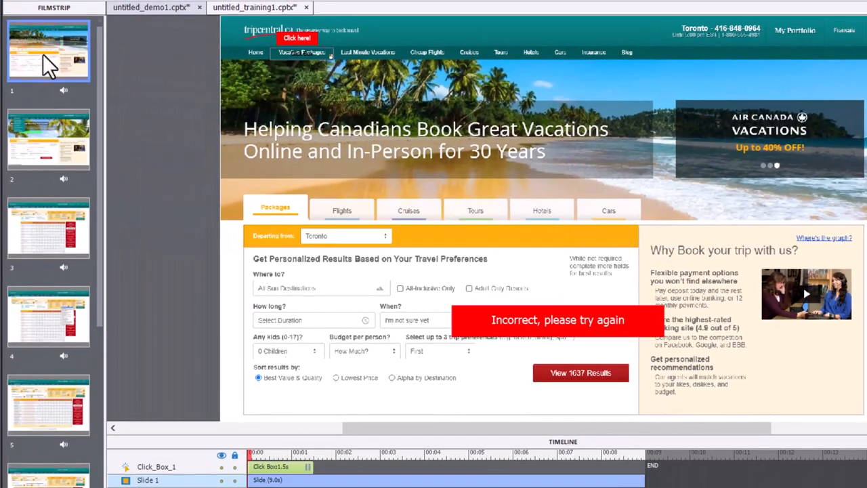
- Select every object on slide 1 with Ctrl+A and copy them
{"action": "key", "text": "ctrl+a"}
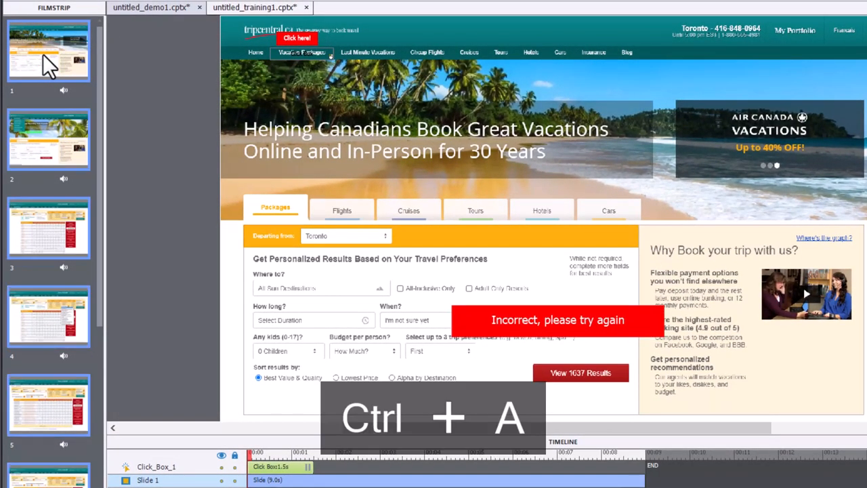
{"action": "key", "text": "Ctrl+c"}
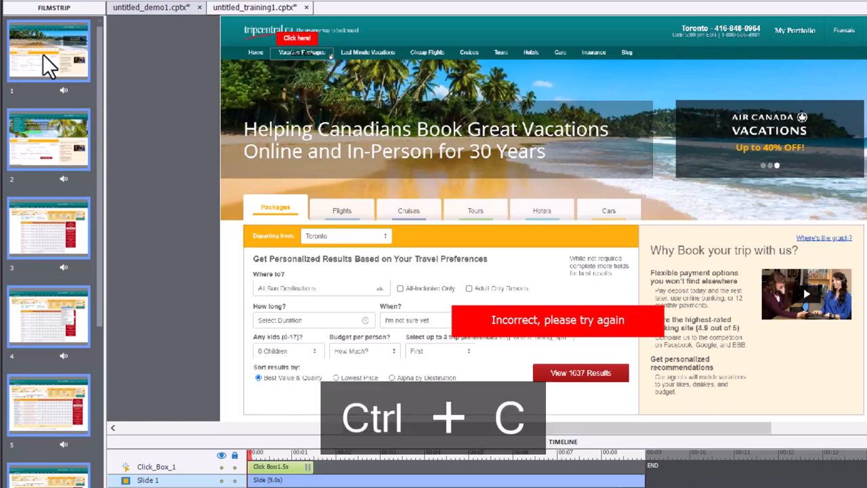
{"action": "mouse_move", "coordinate": [122, 43]}
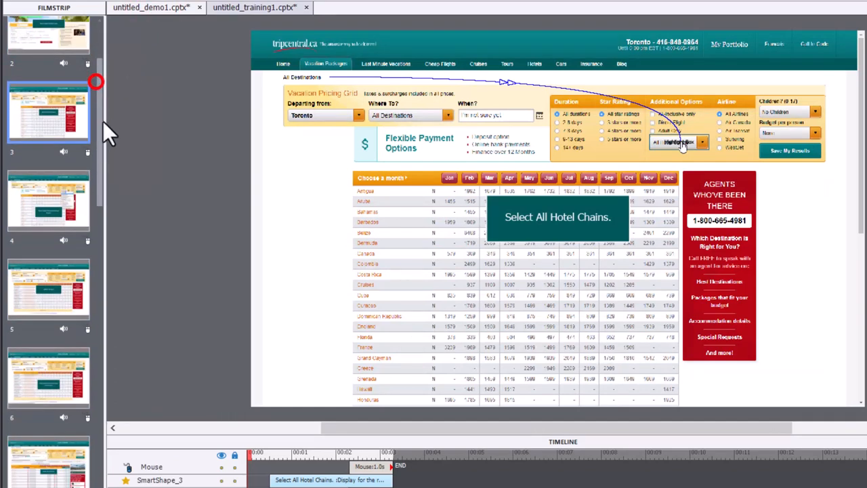
{"action": "scroll", "scroll_direction": "down", "scroll_amount": 3}
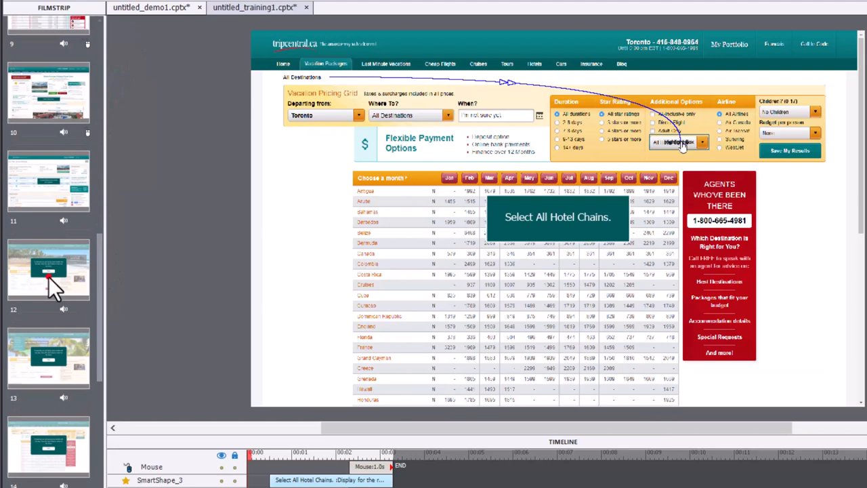
{"action": "left_click", "coordinate": [48, 270]}
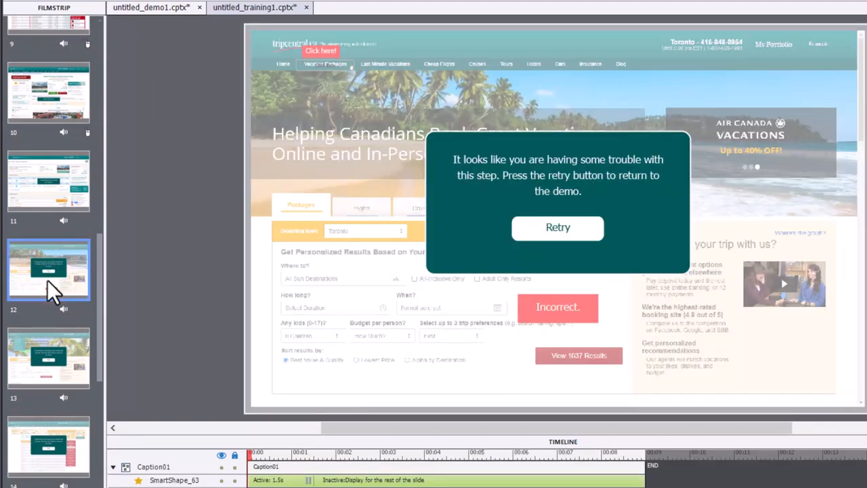
{"action": "mouse_move", "coordinate": [677, 192]}
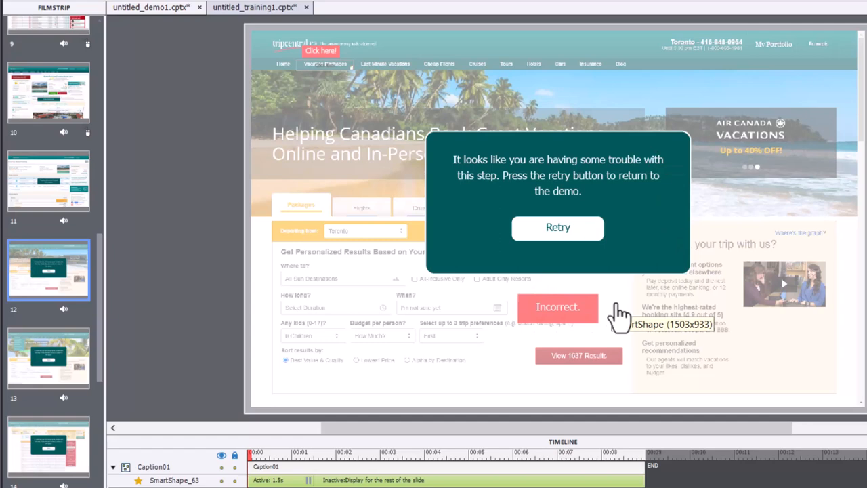
{"action": "mouse_move", "coordinate": [579, 184]}
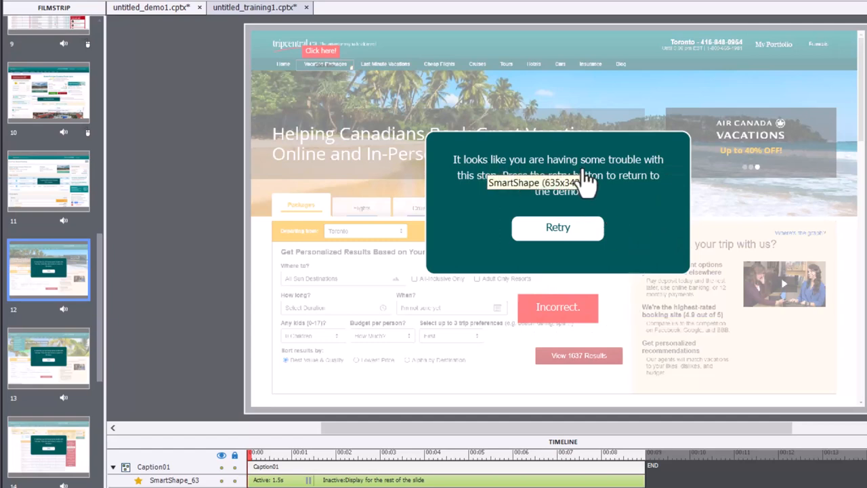
{"action": "mouse_move", "coordinate": [734, 209]}
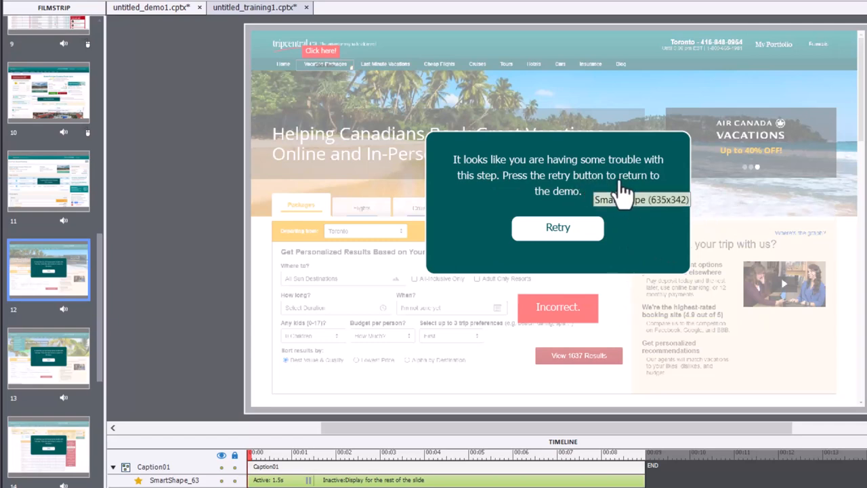
{"action": "mouse_move", "coordinate": [563, 255]}
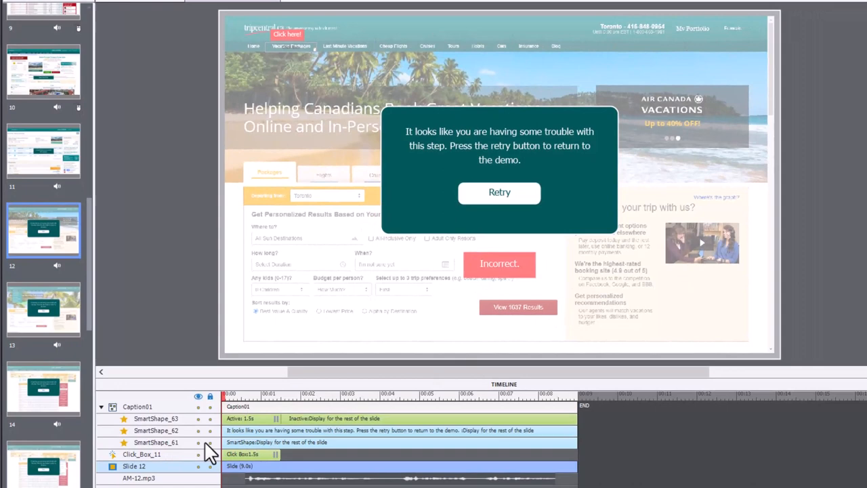
- Select SmartShape_61, the full-slide dimming backdrop, and show its 50% fill opacity properties
{"action": "left_click", "coordinate": [162, 441]}
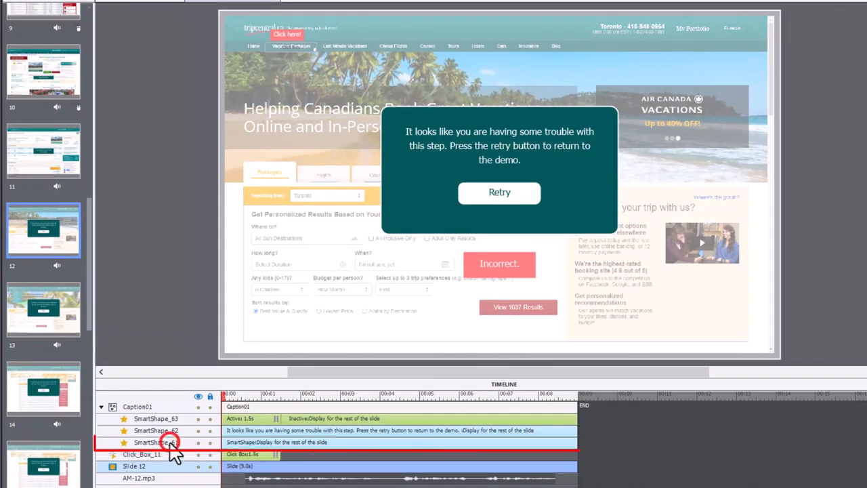
{"action": "left_click", "coordinate": [154, 443]}
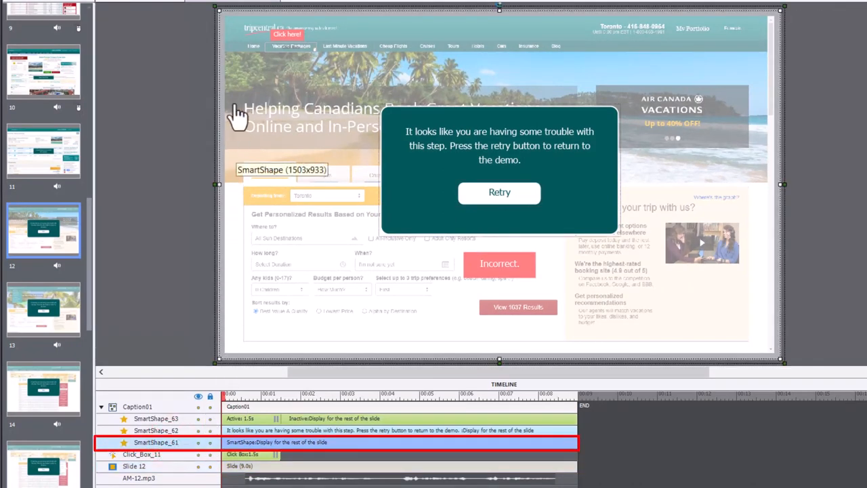
{"action": "mouse_move", "coordinate": [745, 29]}
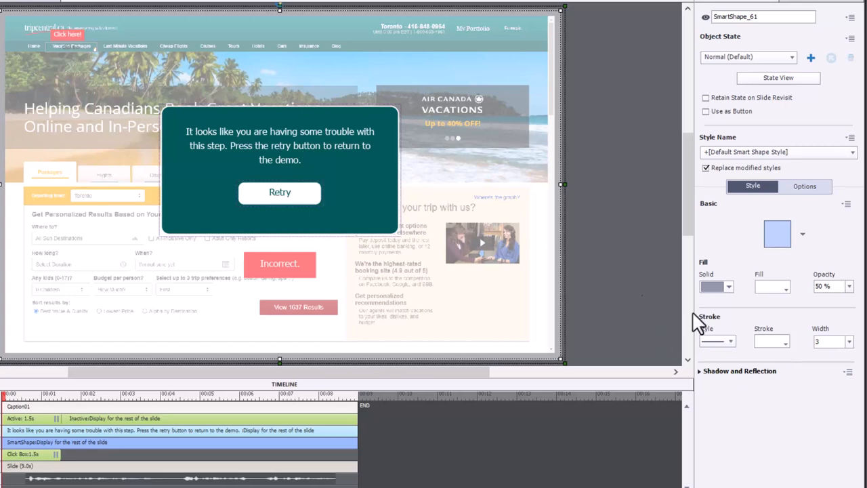
{"action": "mouse_move", "coordinate": [832, 312]}
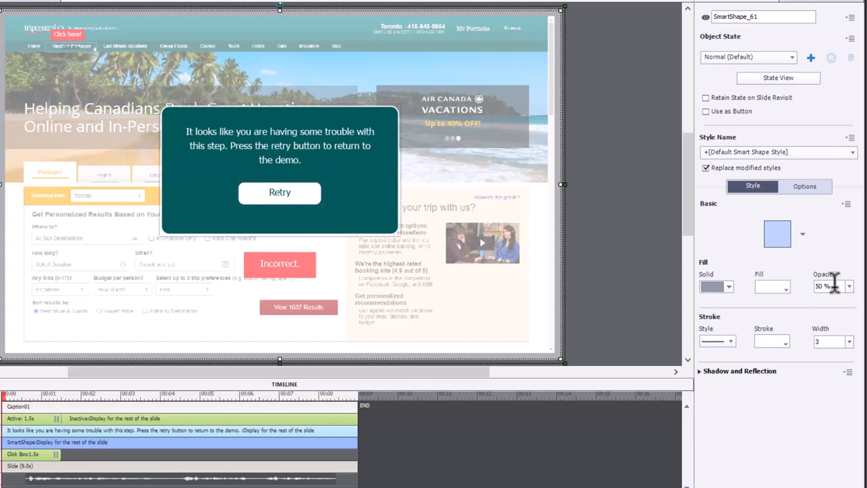
{"action": "mouse_move", "coordinate": [840, 287]}
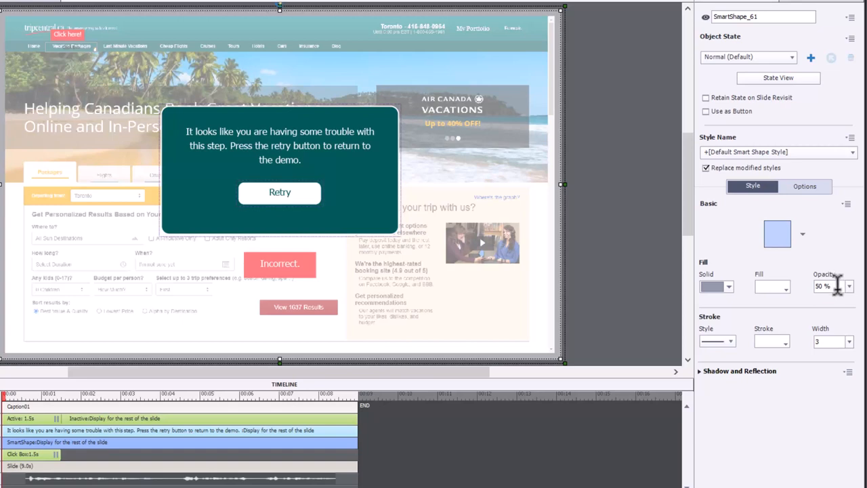
{"action": "mouse_move", "coordinate": [453, 241]}
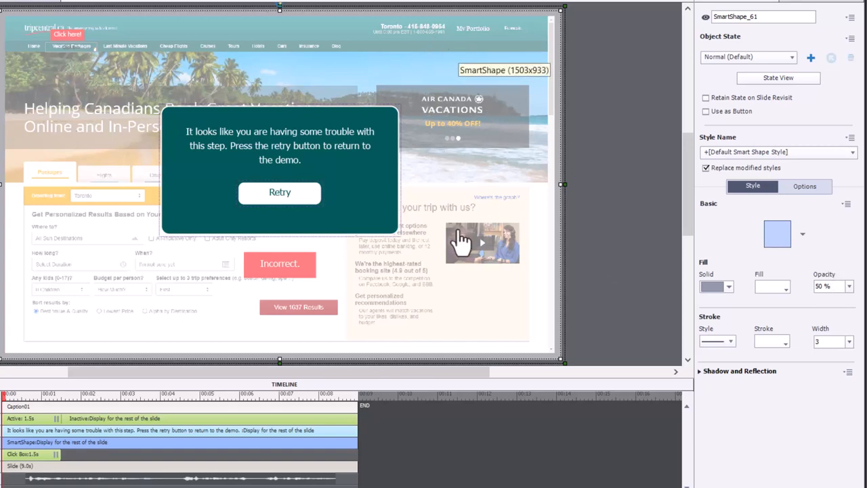
{"action": "mouse_move", "coordinate": [364, 306]}
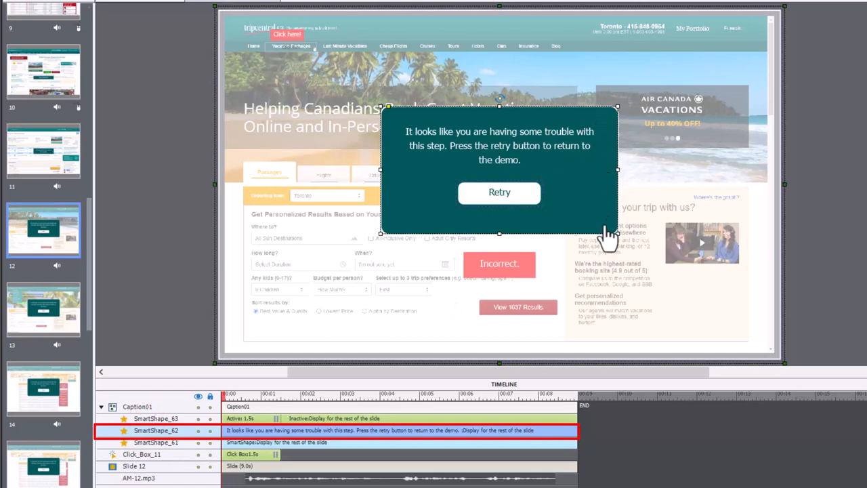
{"action": "mouse_move", "coordinate": [601, 39]}
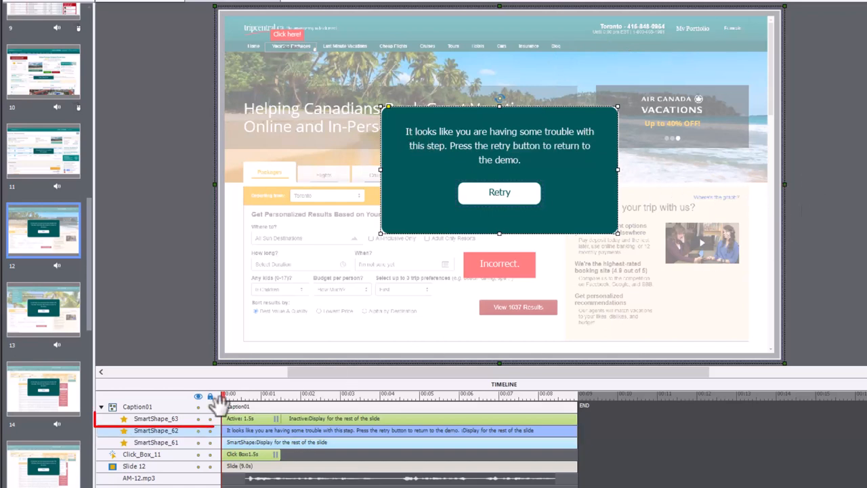
- Select SmartShape_63, the Retry button shape, to show its button and opaque fill settings
{"action": "left_click", "coordinate": [155, 419]}
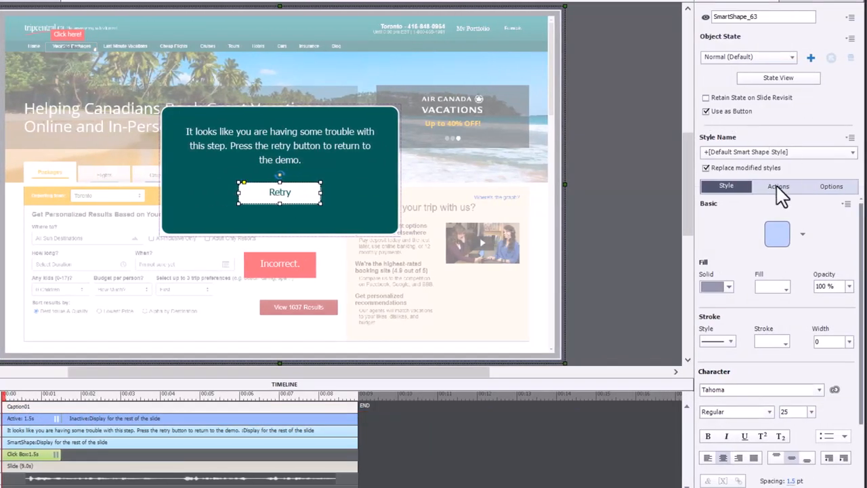
- Give the Retry button a Jump to slide 1 action with hand cursor, applied to same-style items
{"action": "left_click", "coordinate": [777, 187]}
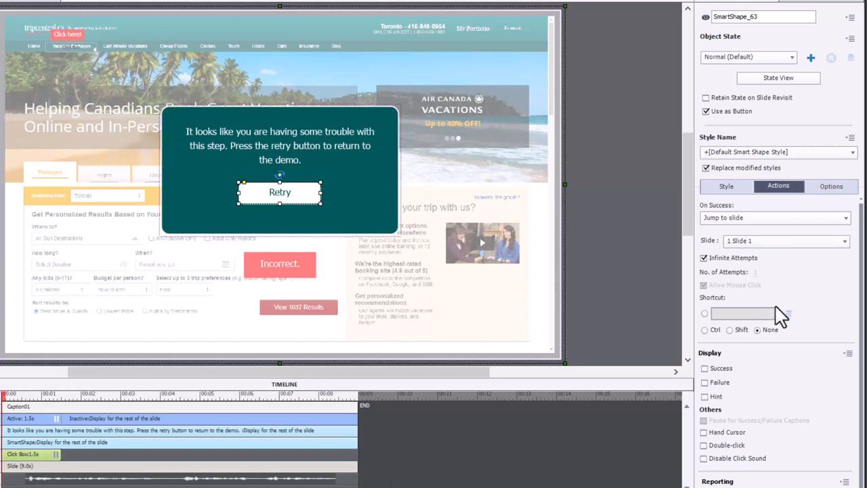
{"action": "left_click", "coordinate": [704, 430]}
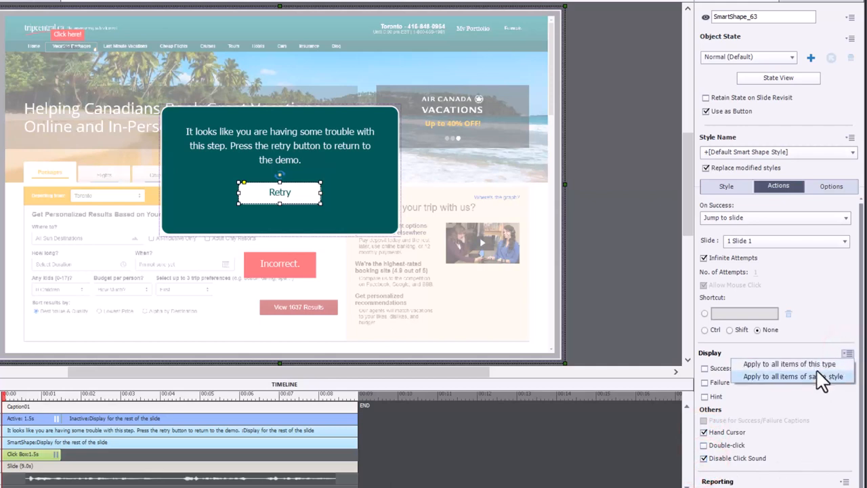
{"action": "left_click", "coordinate": [799, 374]}
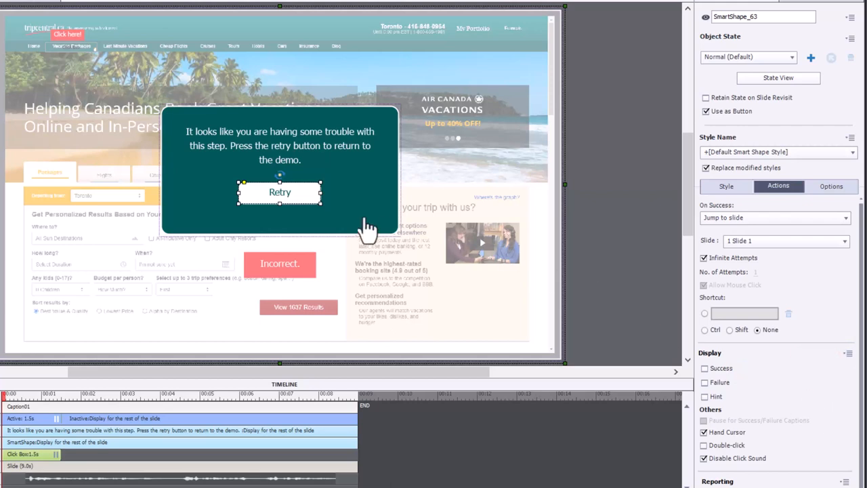
{"action": "mouse_move", "coordinate": [288, 197]}
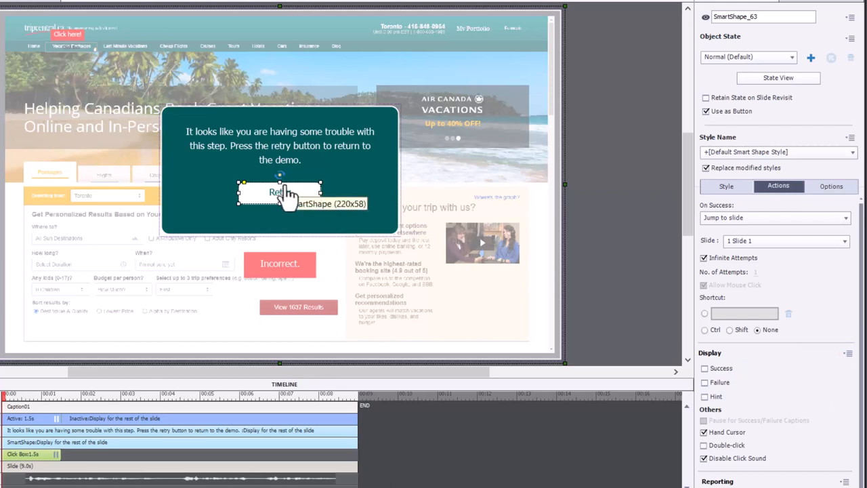
{"action": "mouse_move", "coordinate": [328, 173]}
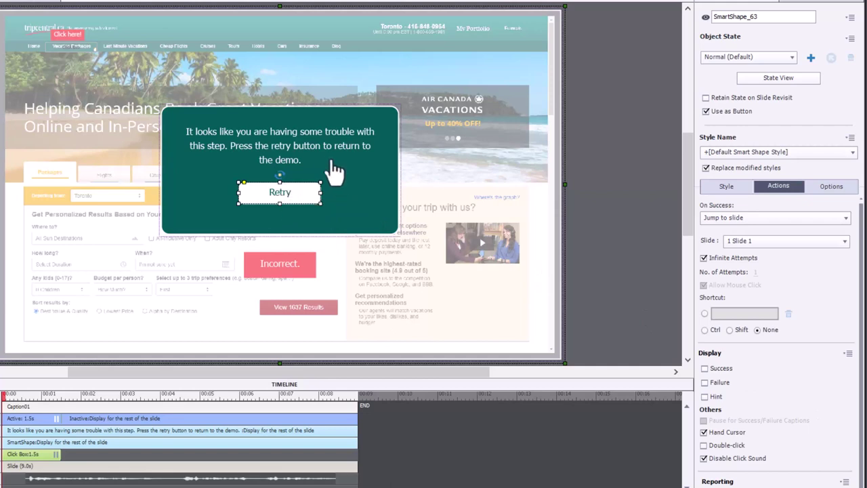
{"action": "mouse_move", "coordinate": [461, 128]}
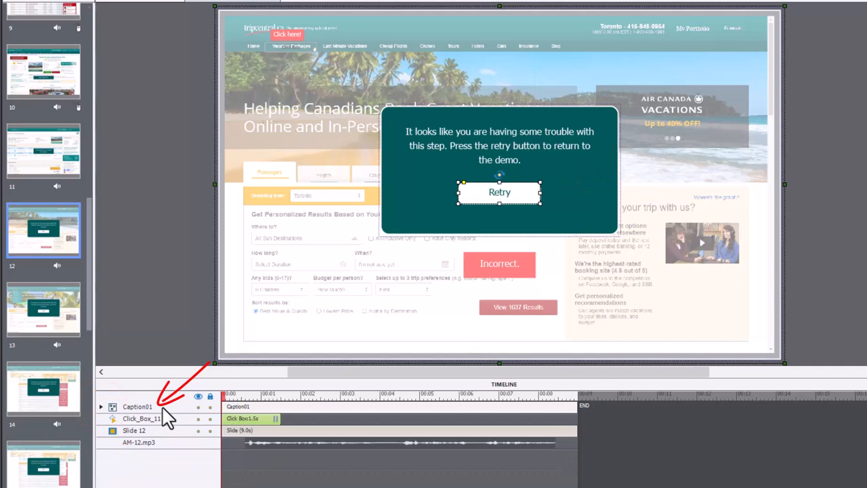
- Move through slide 13 to slide 14 and bring up its slide properties
{"action": "left_click", "coordinate": [44, 323]}
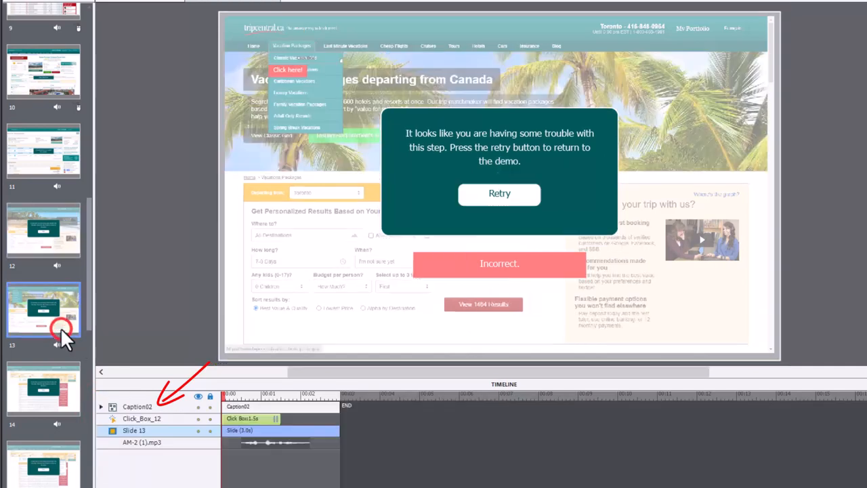
{"action": "left_click", "coordinate": [43, 389]}
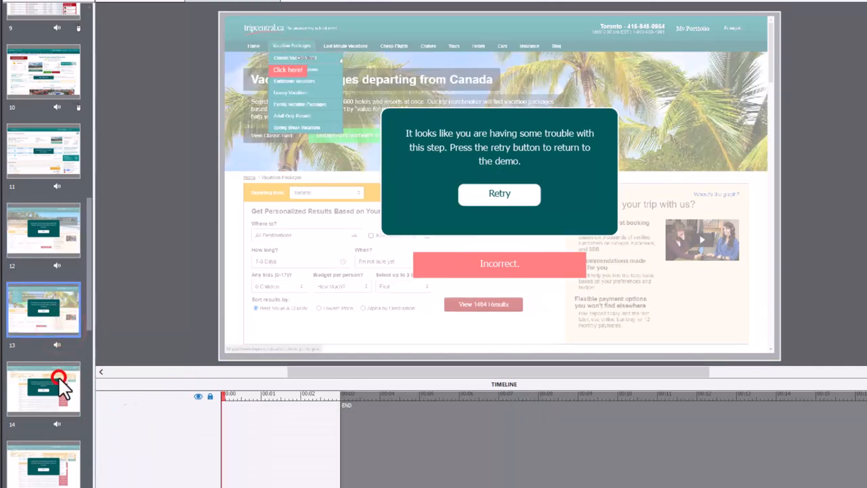
{"action": "left_click", "coordinate": [43, 387]}
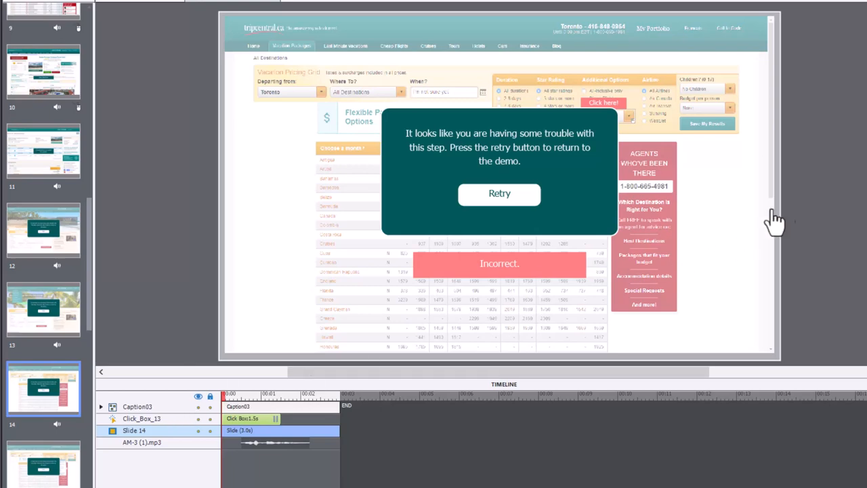
{"action": "mouse_move", "coordinate": [807, 195]}
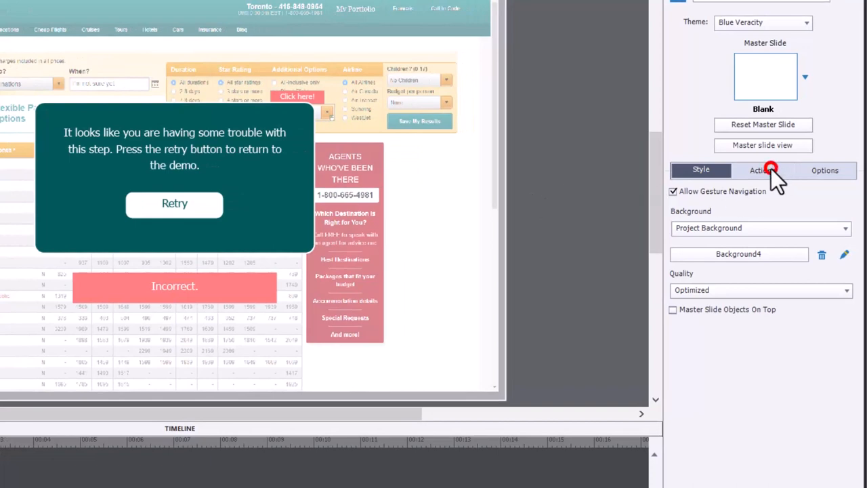
- Set slide 14's On Enter action to the HideCaption shared action and inspect that it hides Caption01
{"action": "left_click", "coordinate": [761, 171]}
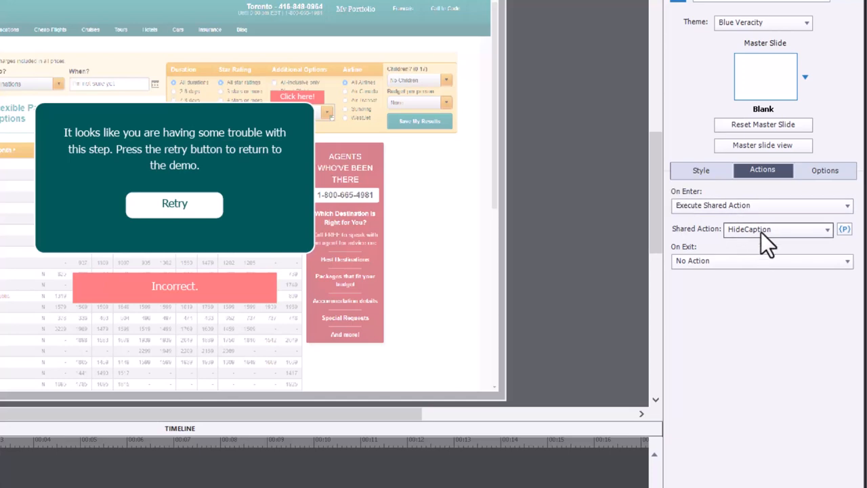
{"action": "left_click", "coordinate": [845, 229]}
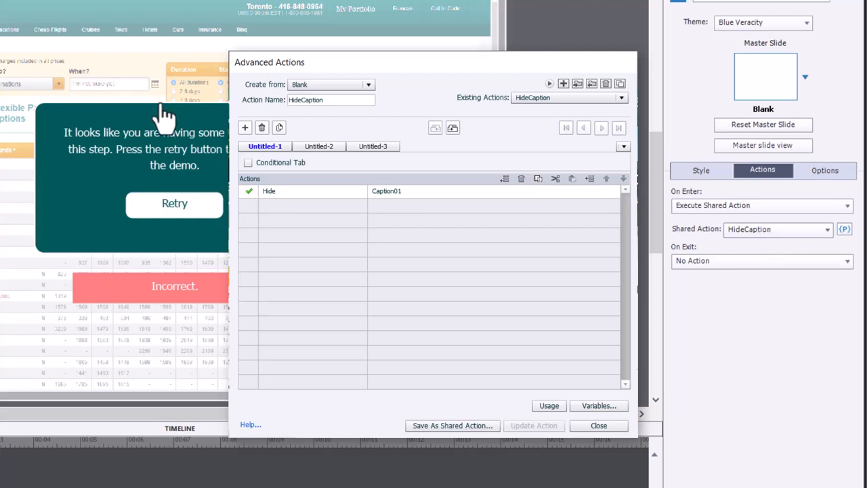
{"action": "mouse_move", "coordinate": [165, 111]}
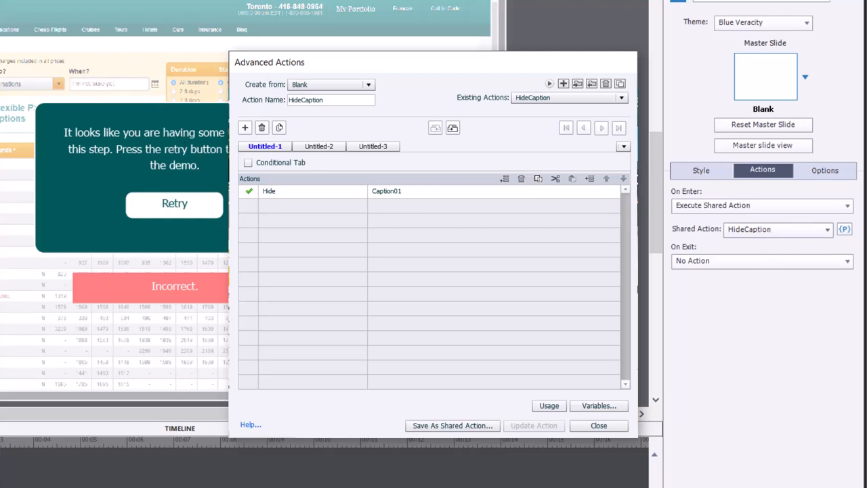
{"action": "left_click", "coordinate": [599, 425]}
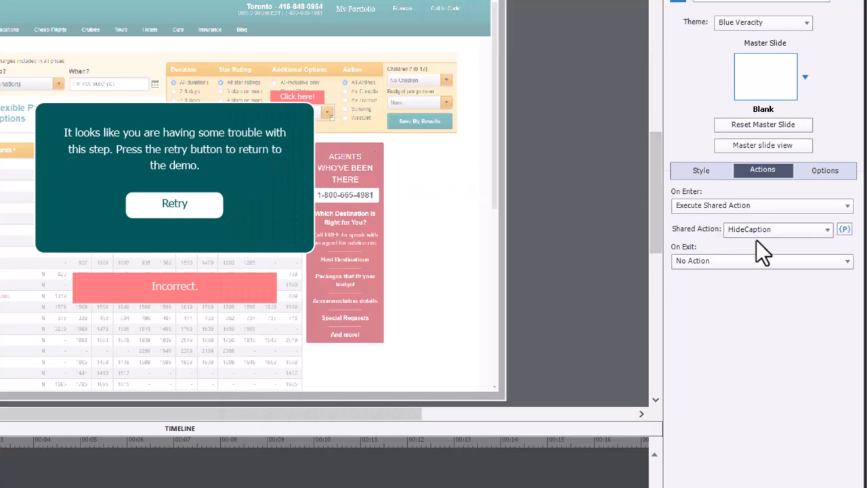
{"action": "mouse_move", "coordinate": [783, 244]}
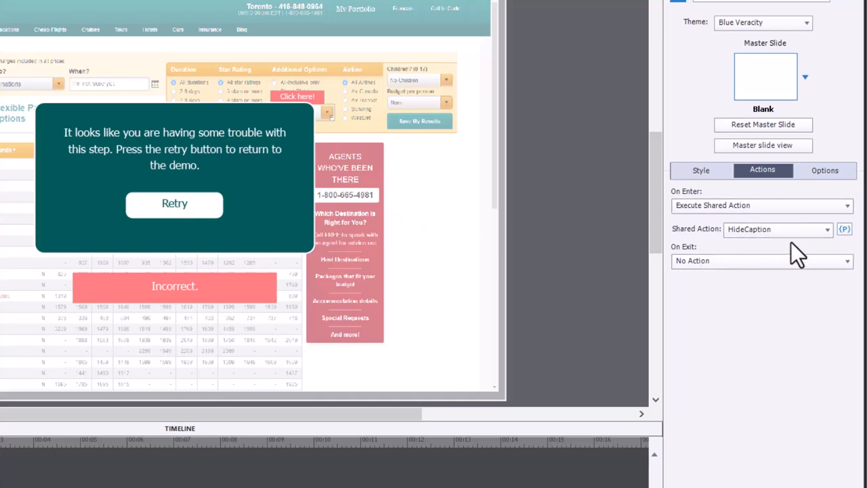
{"action": "left_click", "coordinate": [845, 229]}
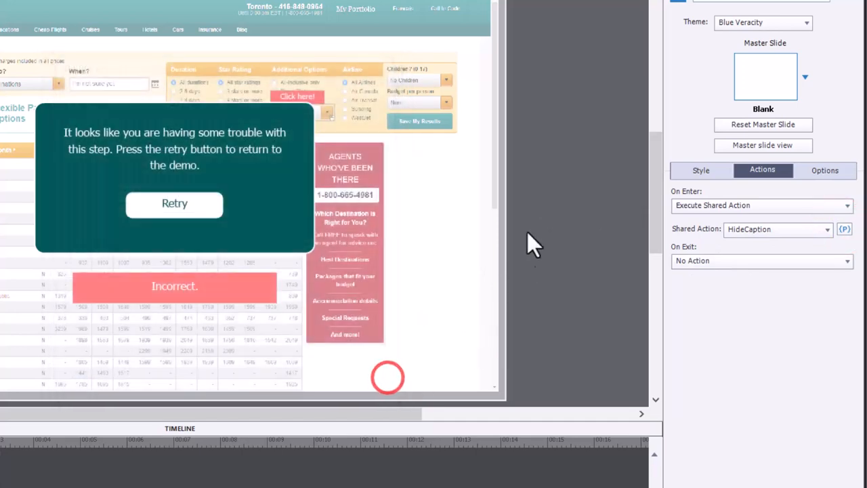
{"action": "mouse_move", "coordinate": [555, 196]}
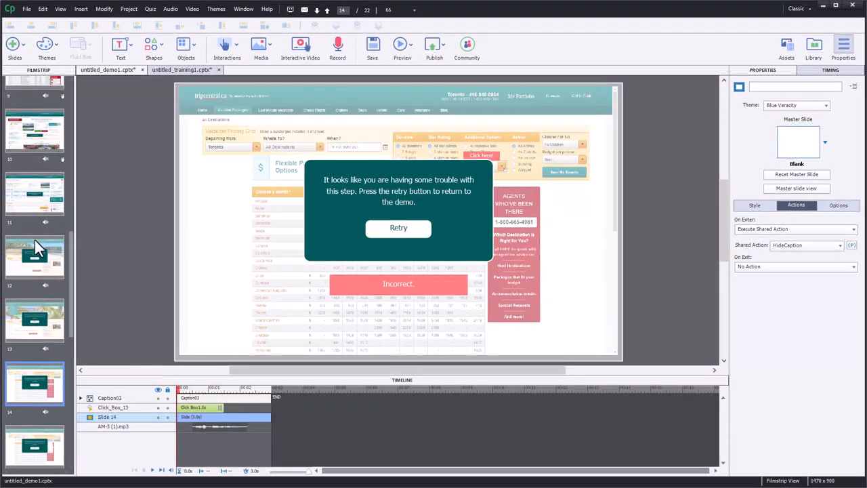
- Return to slide 12 and keep the click box at a limited number of attempts
{"action": "left_click", "coordinate": [35, 256]}
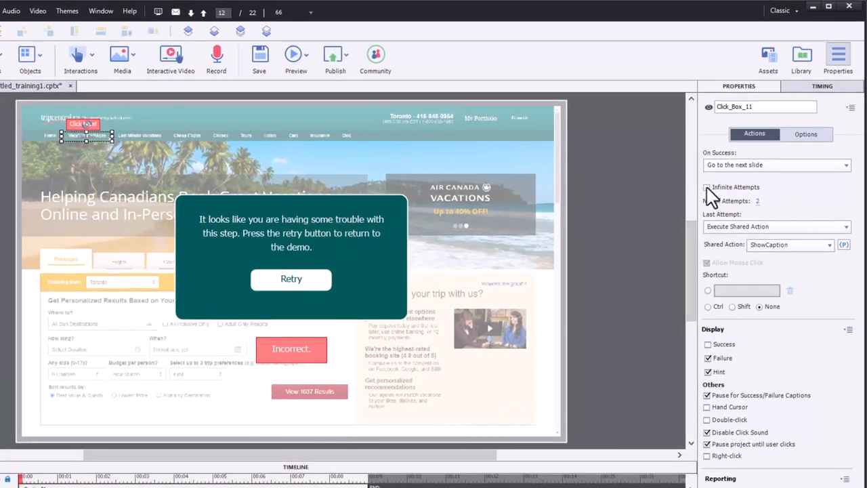
{"action": "left_click", "coordinate": [706, 187]}
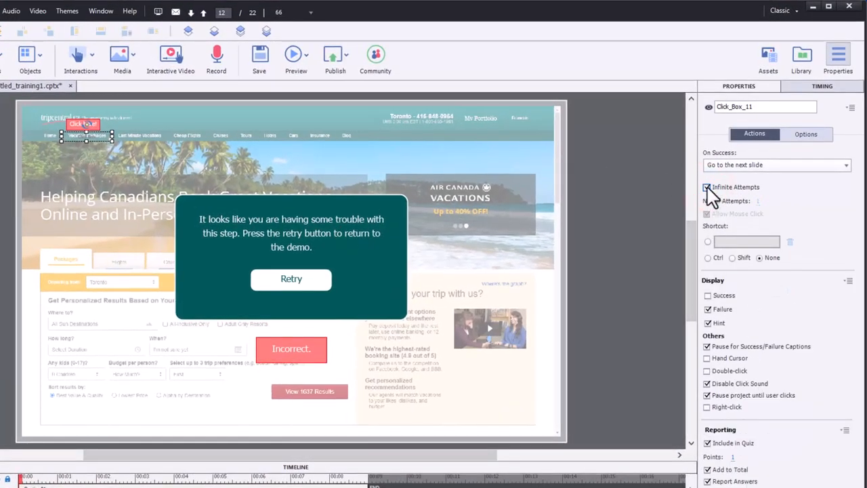
{"action": "left_click", "coordinate": [707, 187]}
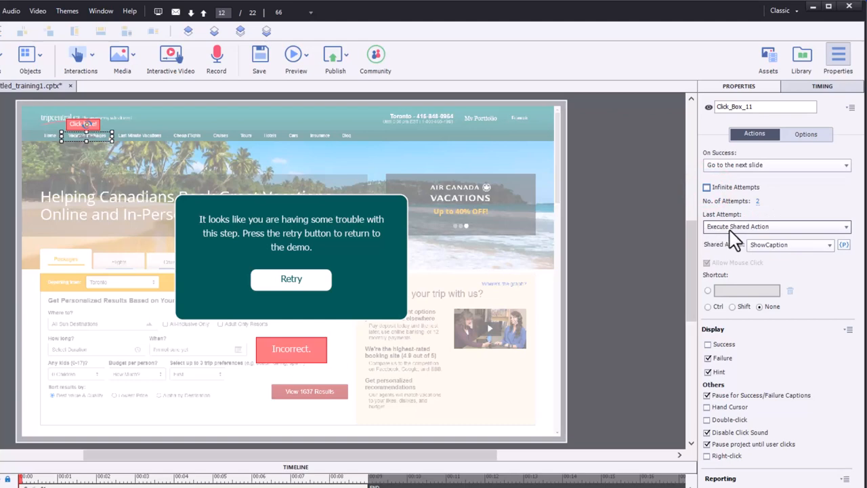
{"action": "mouse_move", "coordinate": [799, 230]}
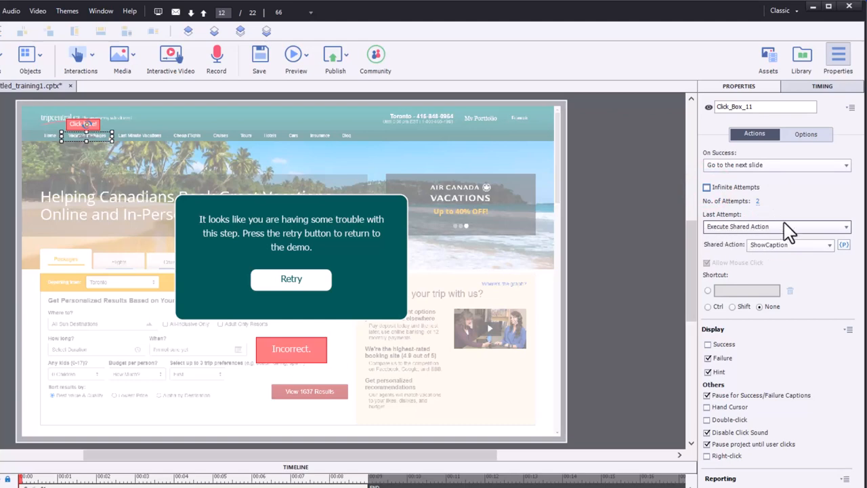
{"action": "mouse_move", "coordinate": [787, 254]}
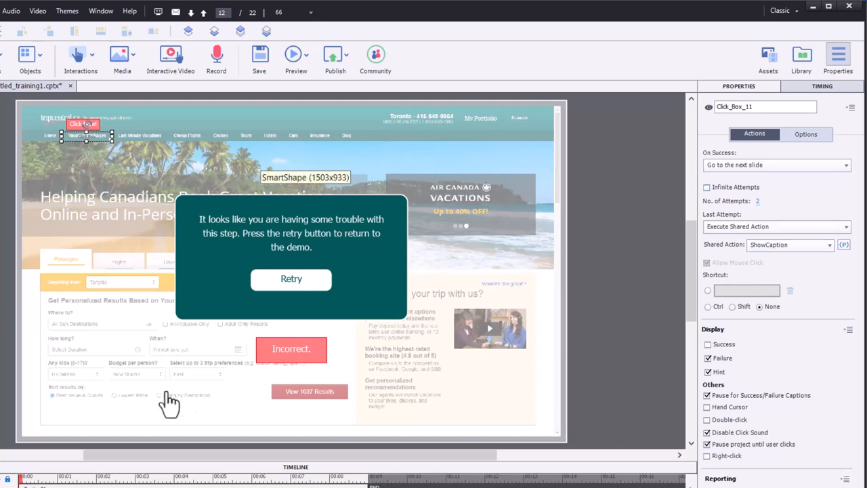
{"action": "mouse_move", "coordinate": [844, 245]}
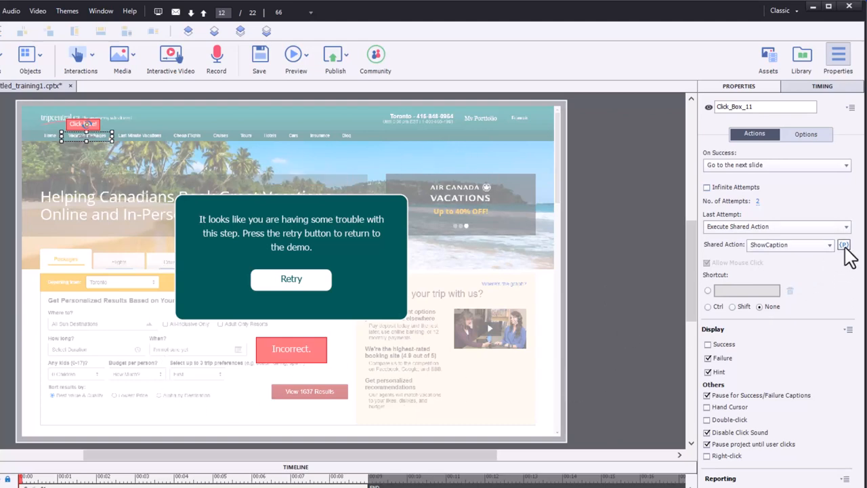
- Set the ShowCaption shared action's caption parameter for the click box, then for Click_Box_12
{"action": "left_click", "coordinate": [843, 245]}
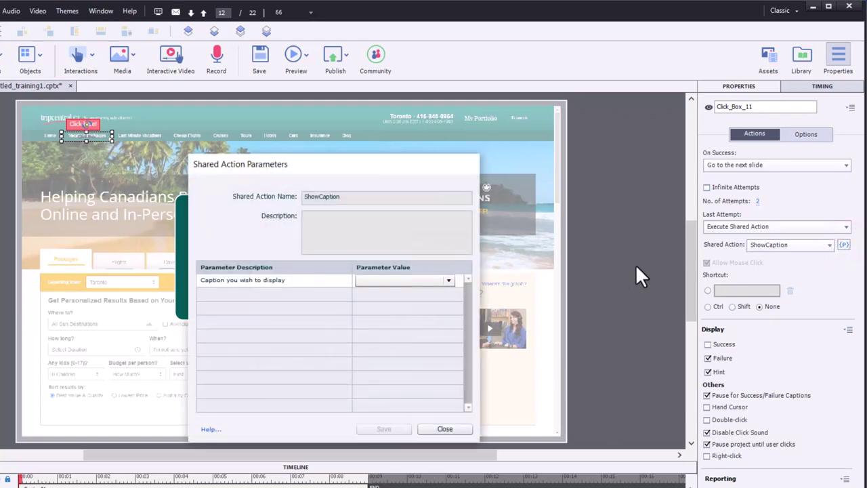
{"action": "left_click", "coordinate": [447, 279]}
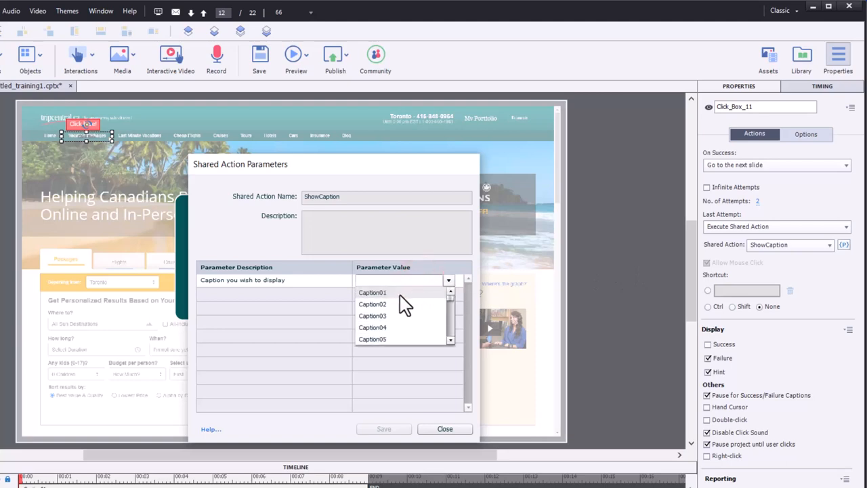
{"action": "left_click", "coordinate": [371, 292]}
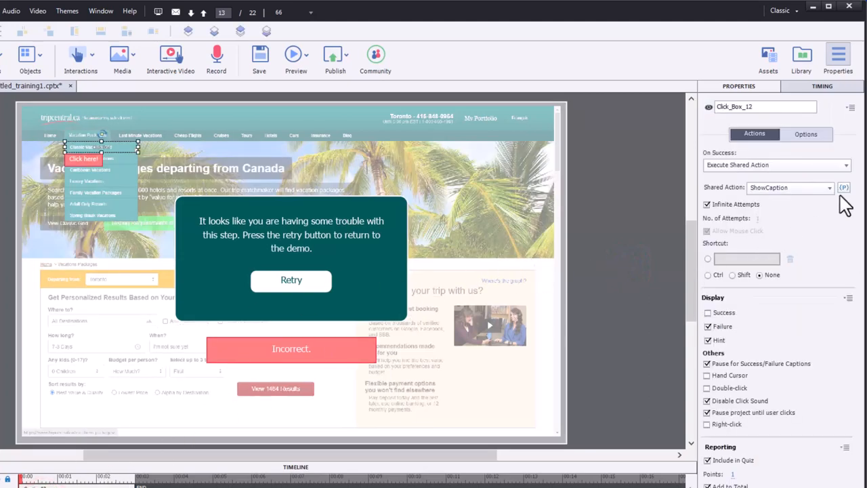
{"action": "left_click", "coordinate": [843, 188]}
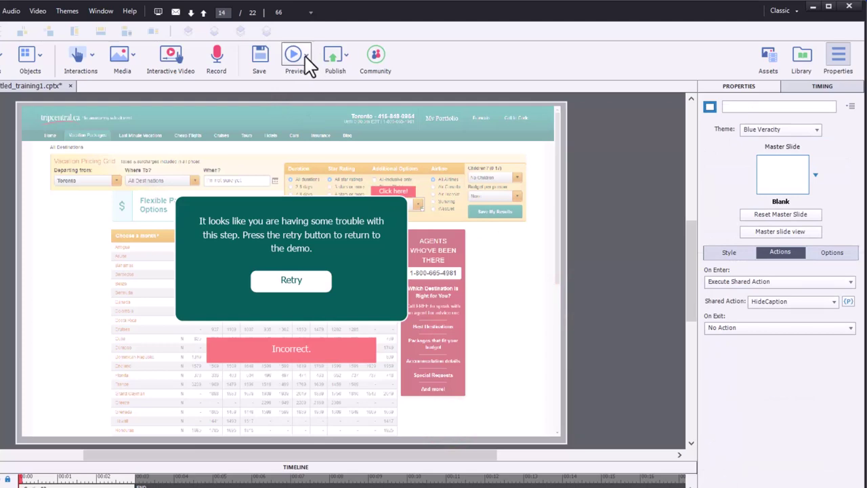
- Preview the project as HTML5 in a web browser
{"action": "left_click", "coordinate": [295, 55]}
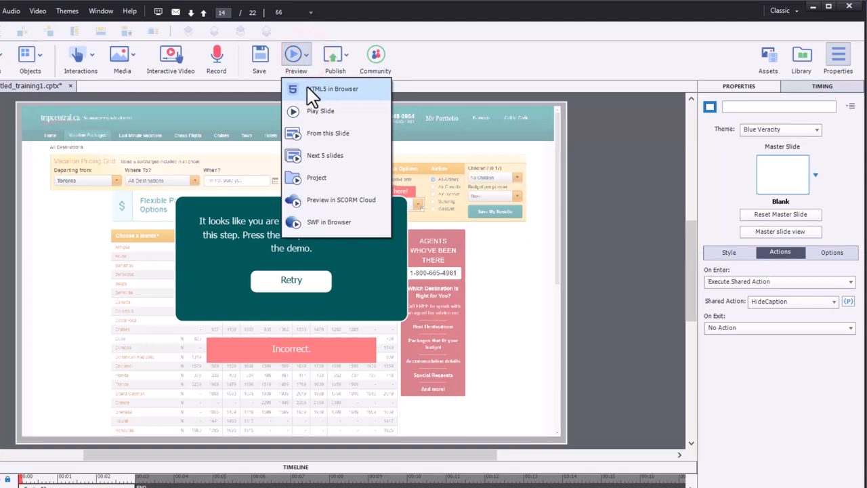
{"action": "left_click", "coordinate": [328, 89]}
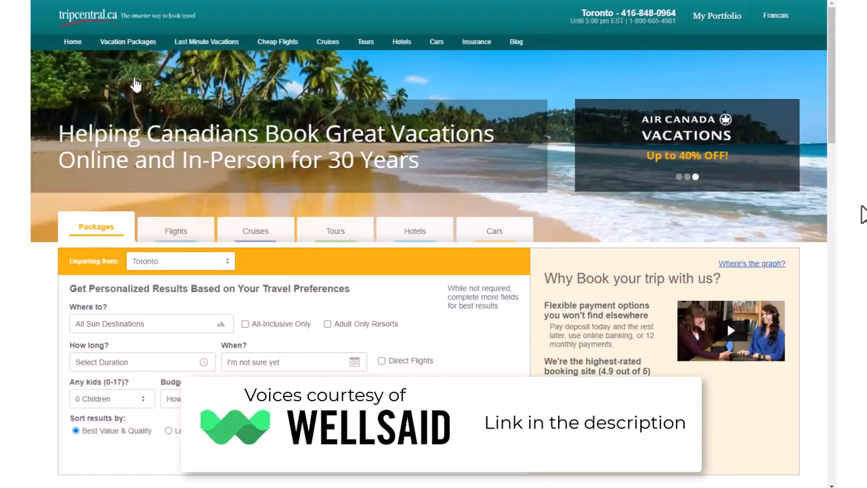
- Follow the demo: Vacation Packages, Classic Vacation Grid, All Hotel Chains, Bahia Principe Fantasia Punta Cana
{"action": "left_click", "coordinate": [129, 40]}
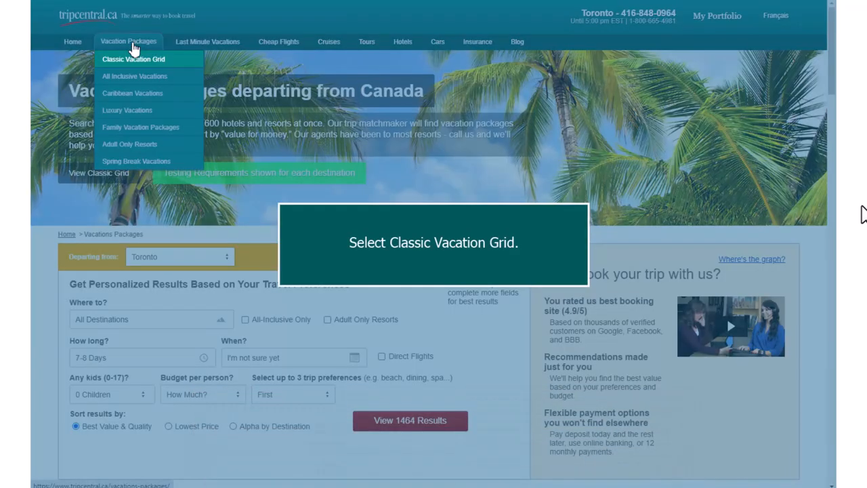
{"action": "left_click", "coordinate": [133, 60]}
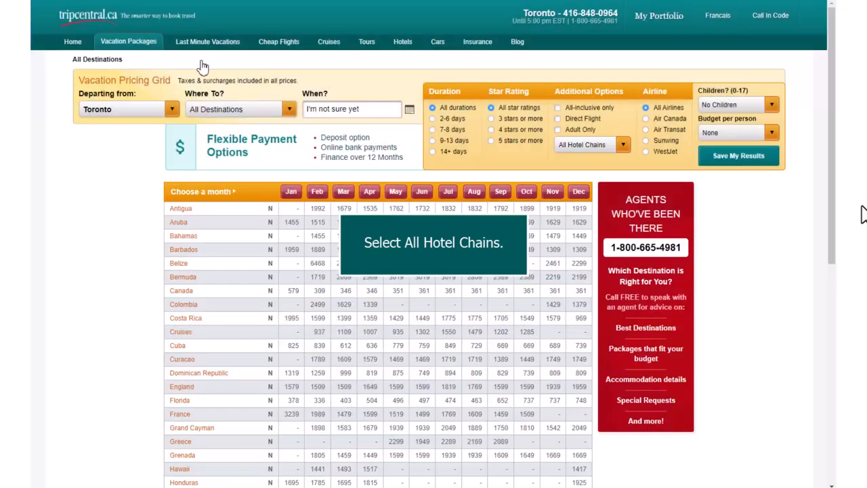
{"action": "left_click", "coordinate": [590, 144]}
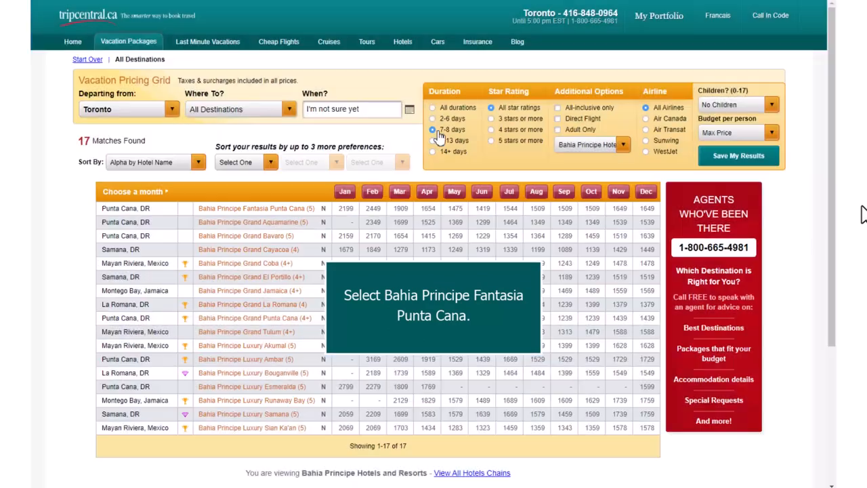
{"action": "left_click", "coordinate": [249, 209]}
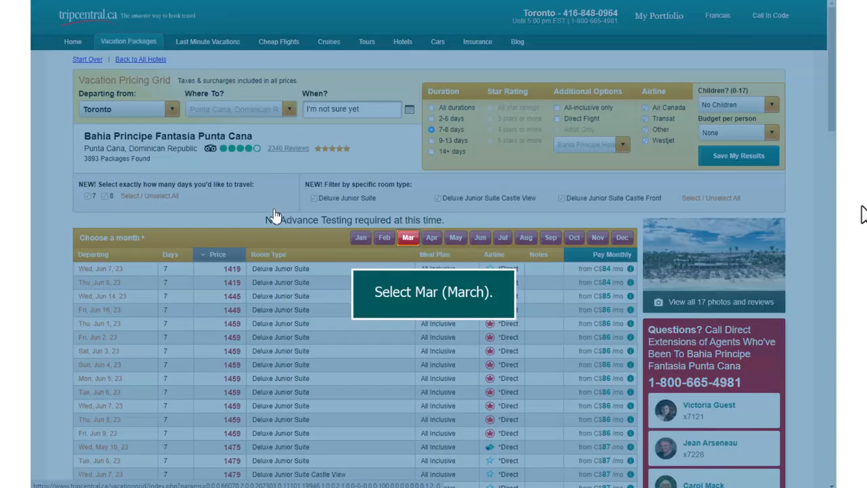
- Pick March, the Mar 08 - Mar 15 week, the lowest-priced departure, and Book Now
{"action": "left_click", "coordinate": [408, 237]}
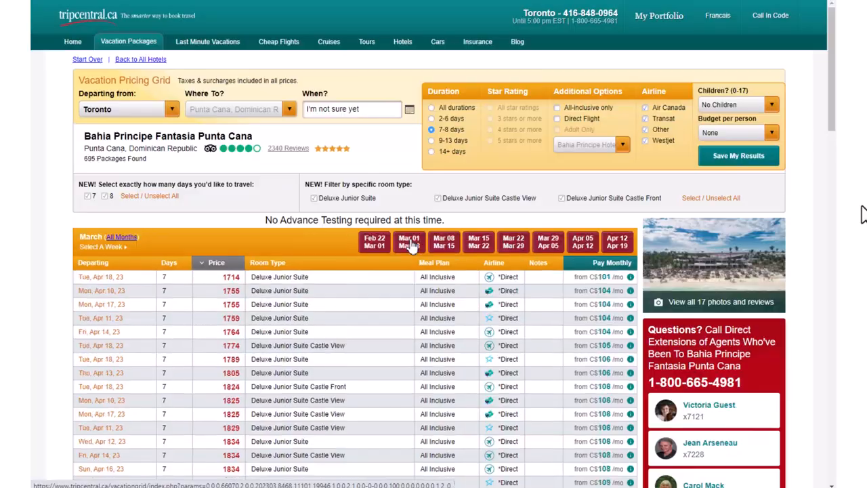
{"action": "left_click", "coordinate": [443, 241]}
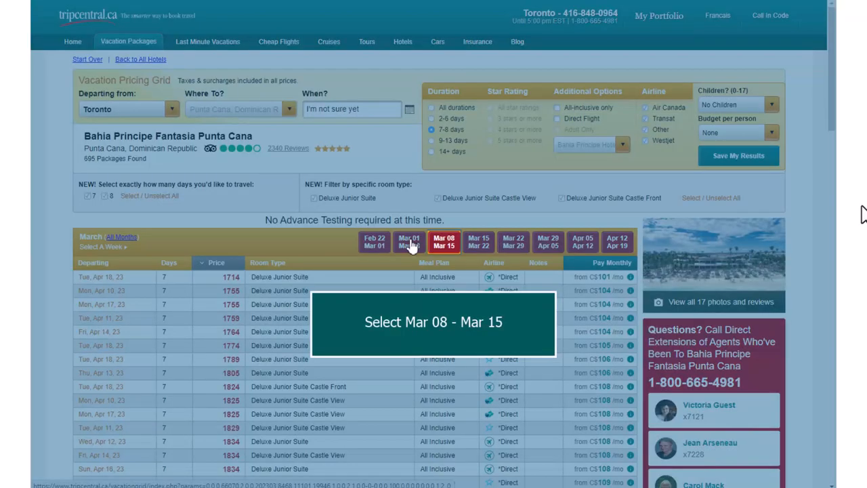
{"action": "left_click", "coordinate": [443, 241]}
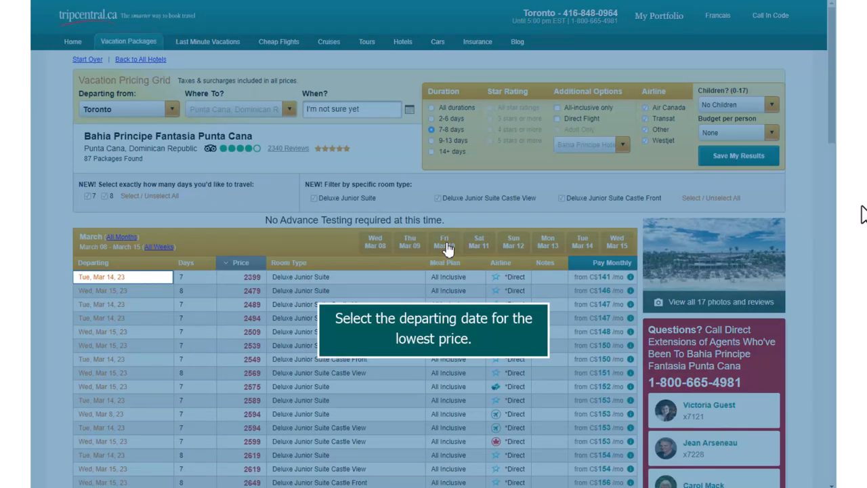
{"action": "left_click", "coordinate": [101, 277]}
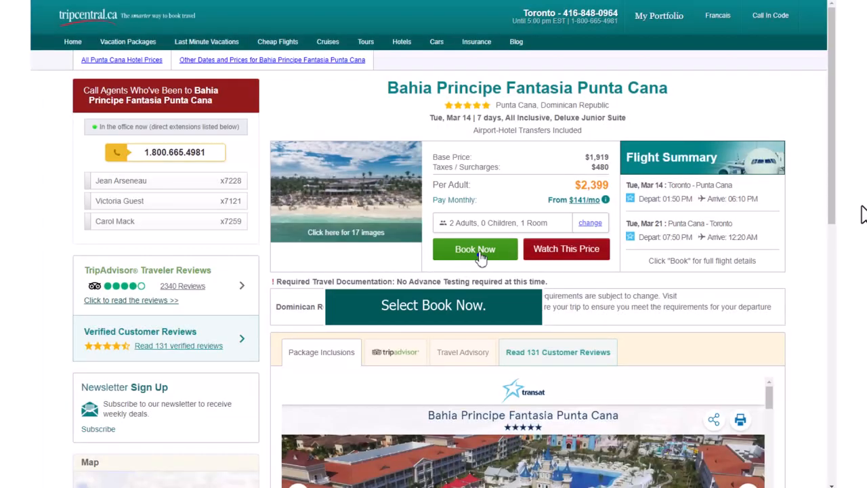
{"action": "left_click", "coordinate": [474, 249]}
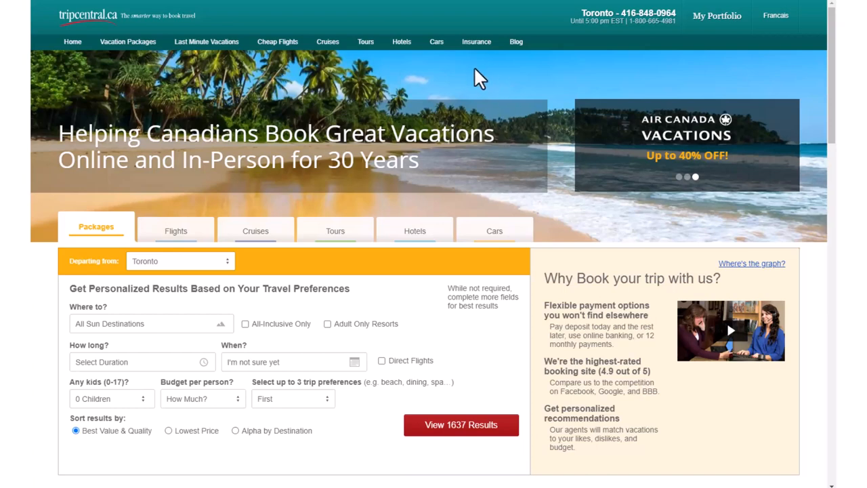
{"action": "mouse_move", "coordinate": [195, 82]}
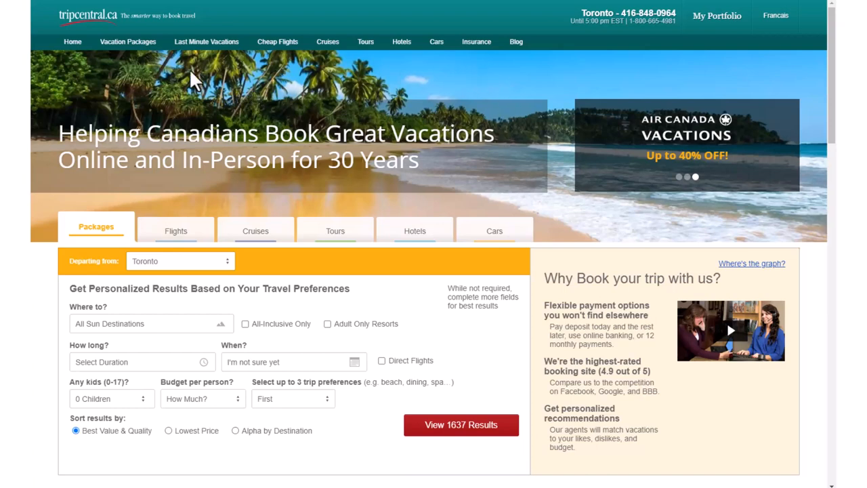
{"action": "mouse_move", "coordinate": [208, 107]}
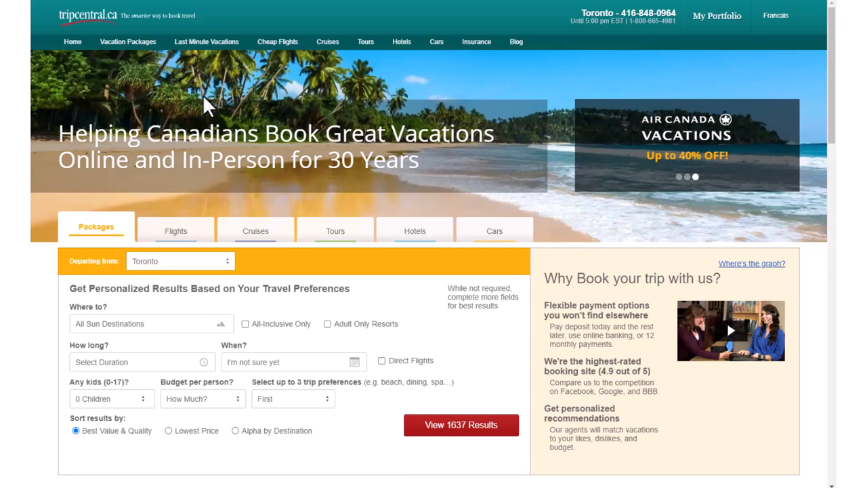
{"action": "mouse_move", "coordinate": [138, 95]}
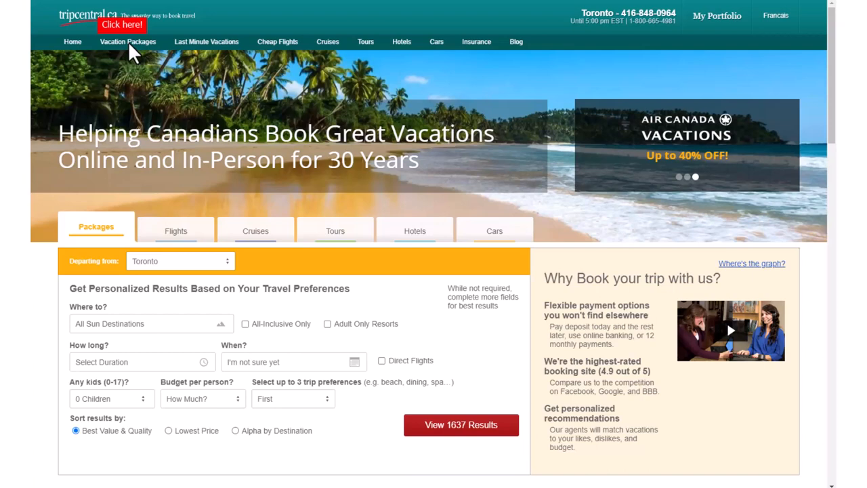
- In the training simulation miss a target to trigger the trouble message, then Retry back to the demo start
{"action": "left_click", "coordinate": [128, 41]}
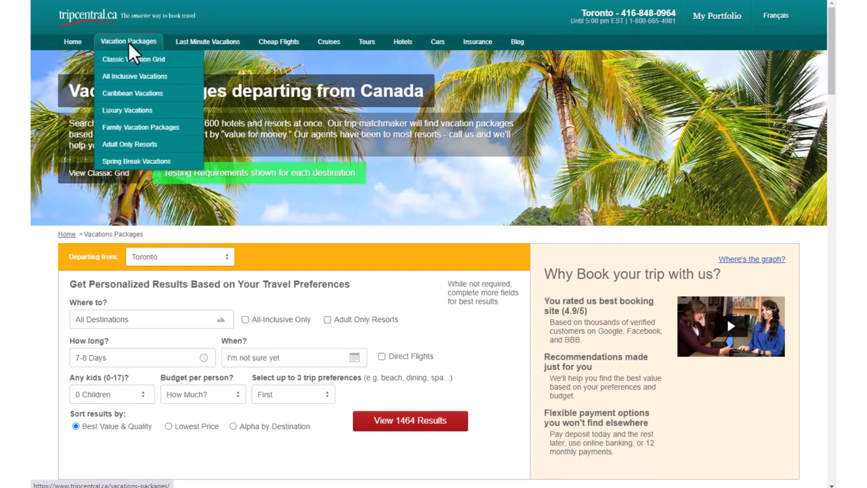
{"action": "mouse_move", "coordinate": [338, 73]}
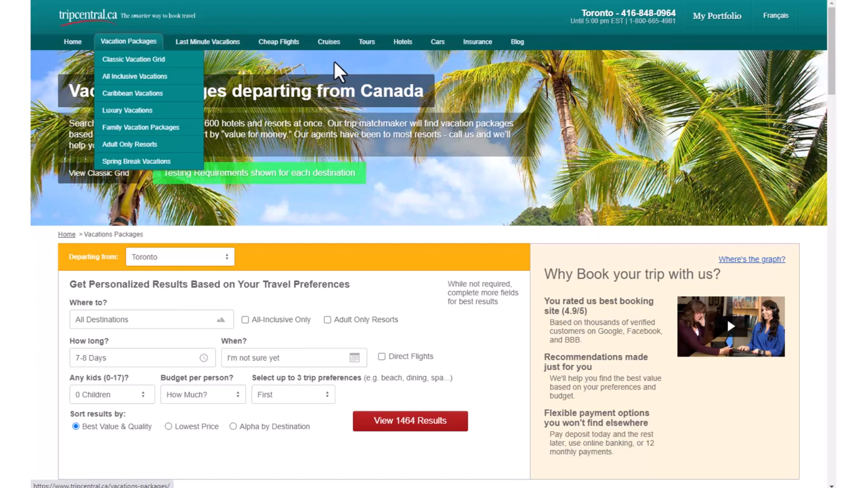
{"action": "left_click", "coordinate": [124, 92]}
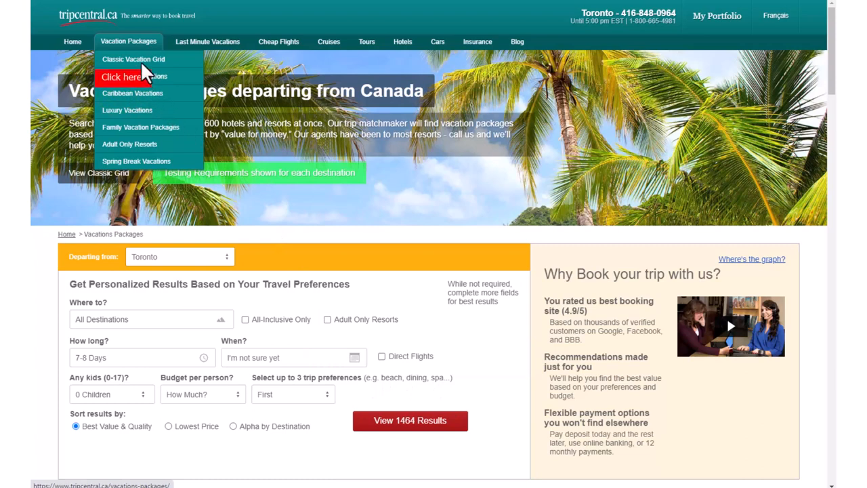
{"action": "left_click", "coordinate": [133, 59]}
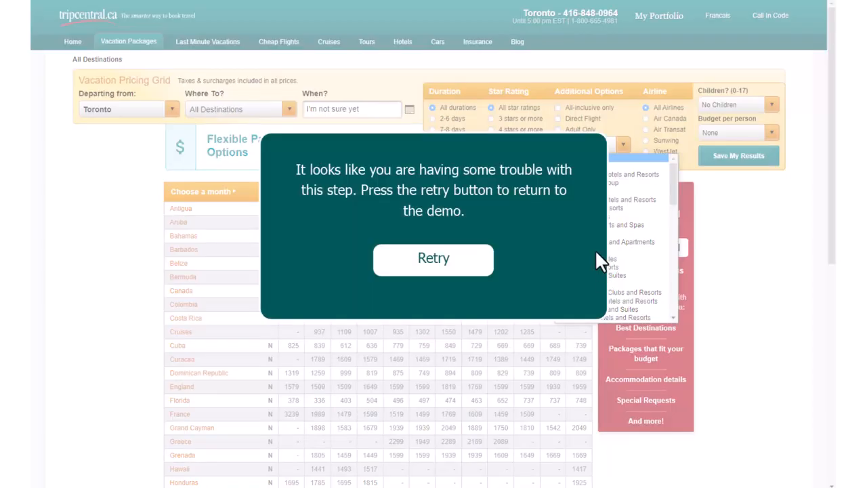
{"action": "mouse_move", "coordinate": [406, 195]}
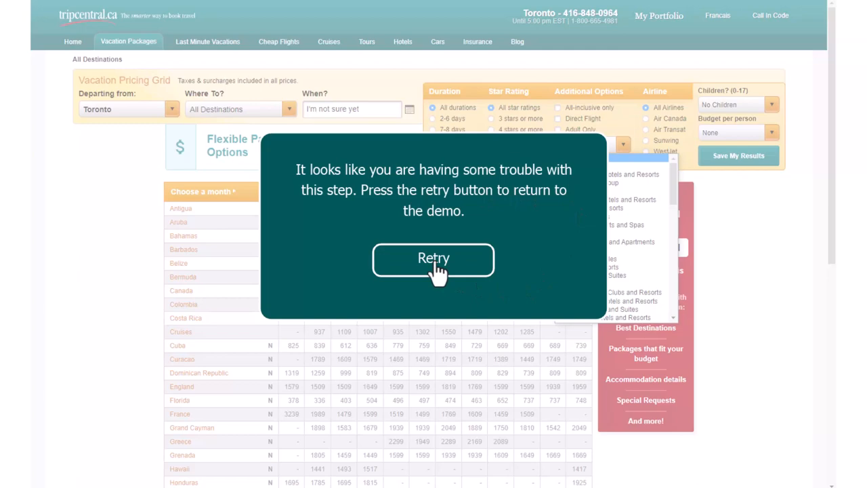
{"action": "left_click", "coordinate": [433, 259]}
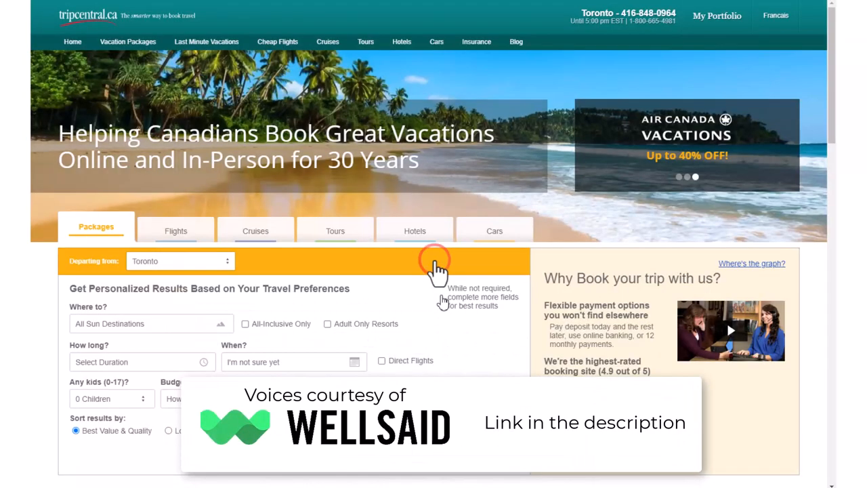